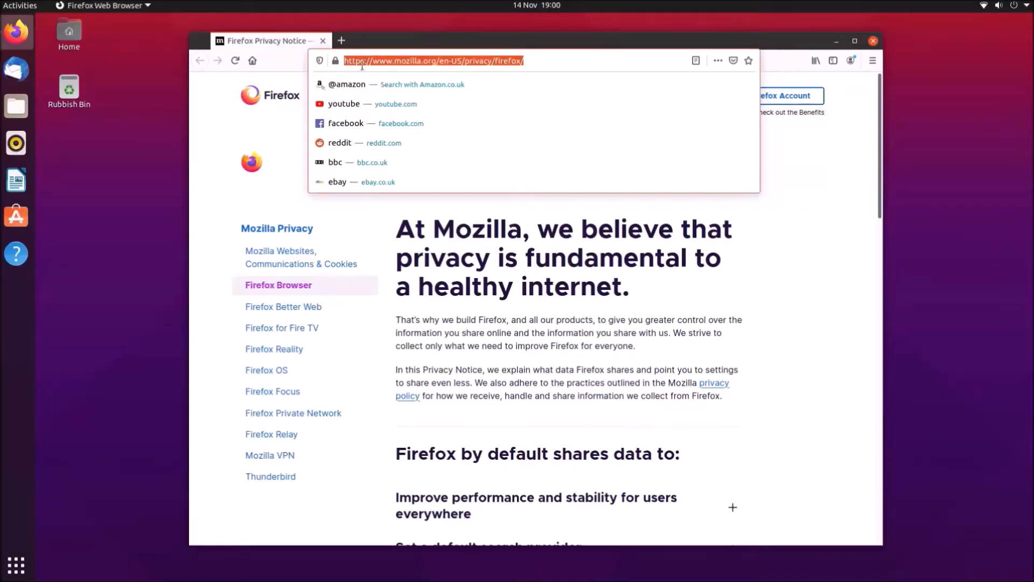
# Step: Navigate Firefox to fwupd.org/lvfs/devices to load the LVFS supported-device list
pyautogui.write('fw')
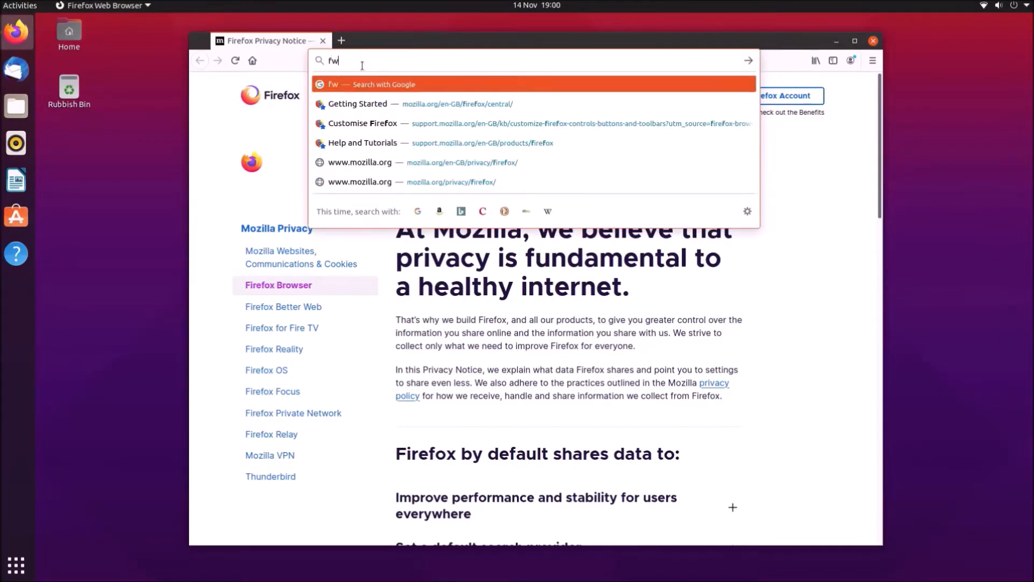
pyautogui.write('upd.org/')
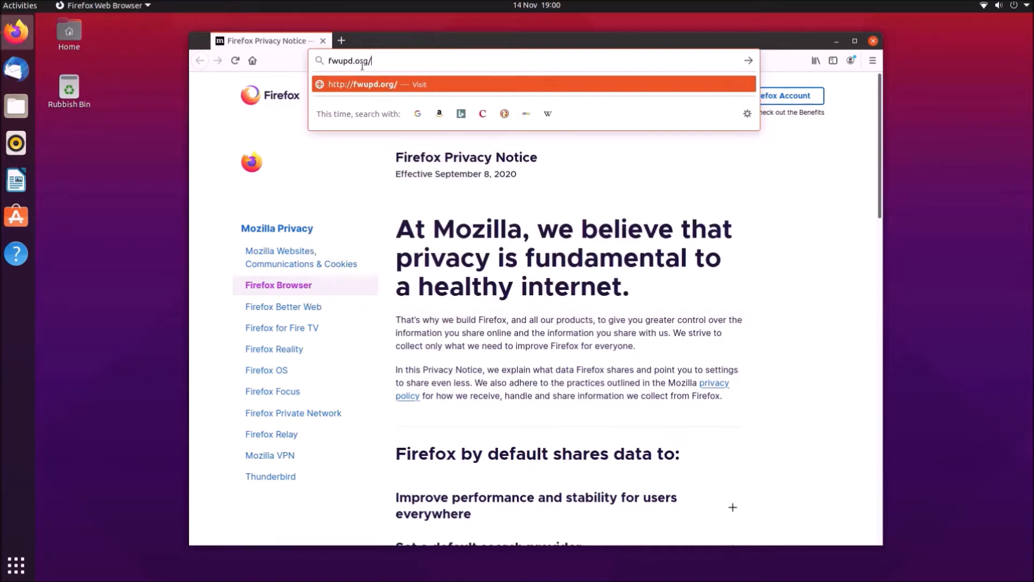
pyautogui.write('l')
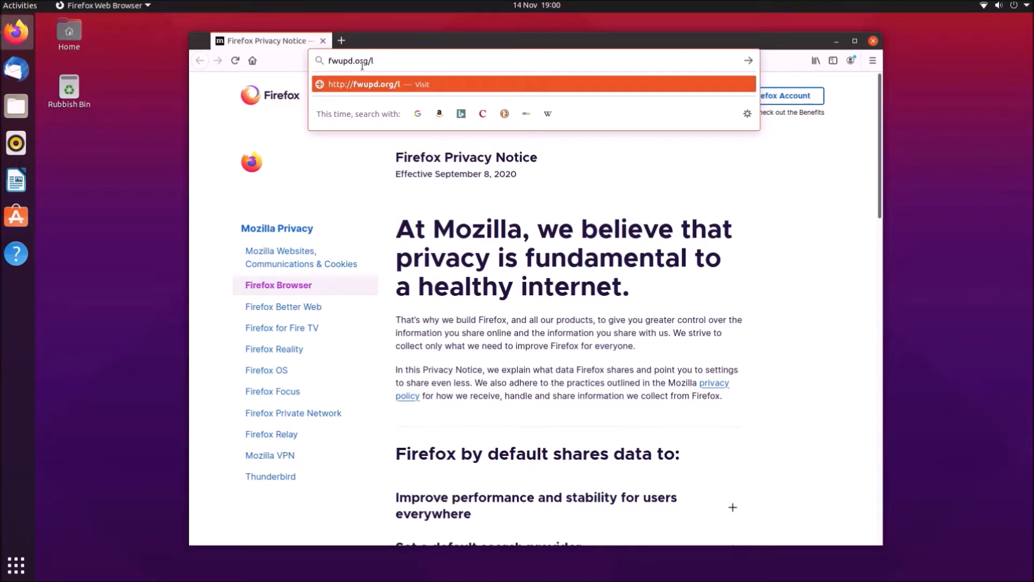
pyautogui.write('vfs')
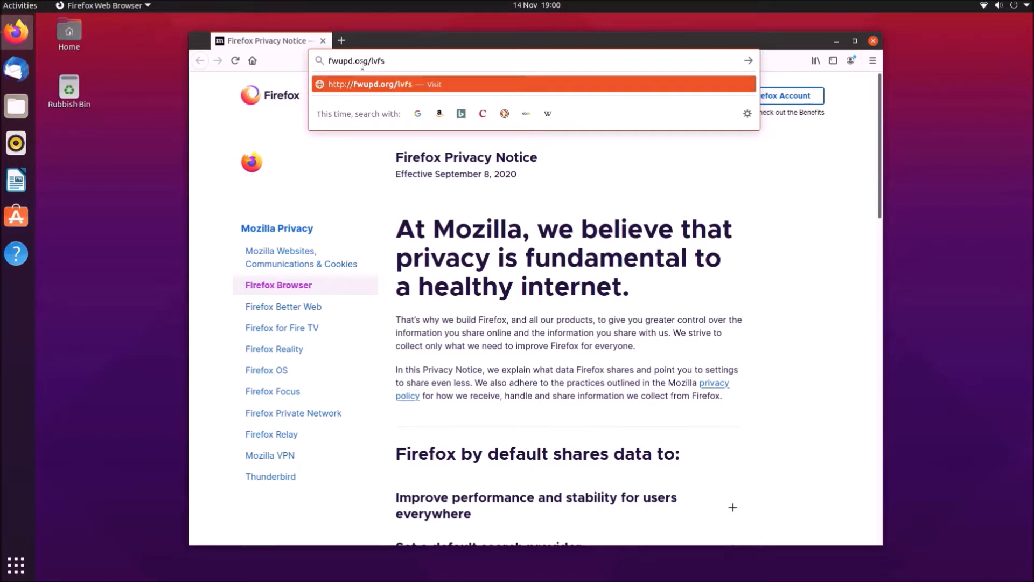
pyautogui.write('/devices/')
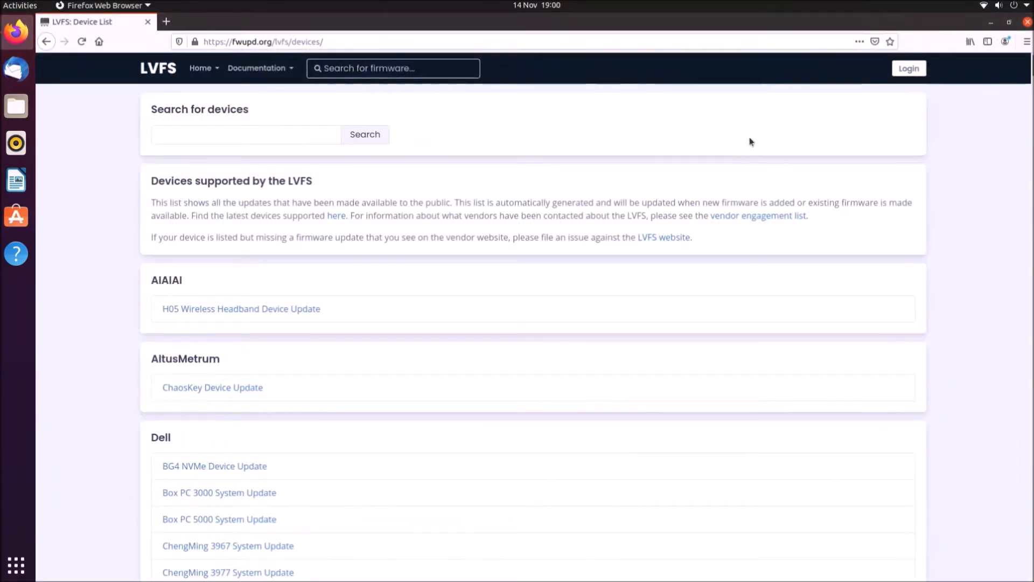
# Step: Scroll down the device list and highlight the 'OptiPlex 7040 System Update' entry
pyautogui.scroll(-3)
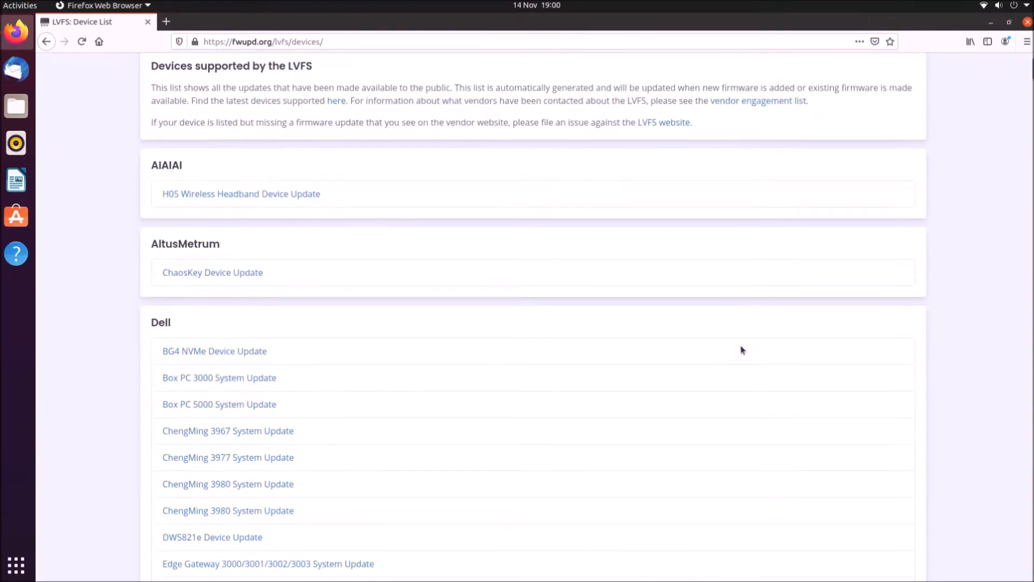
pyautogui.scroll(-3)
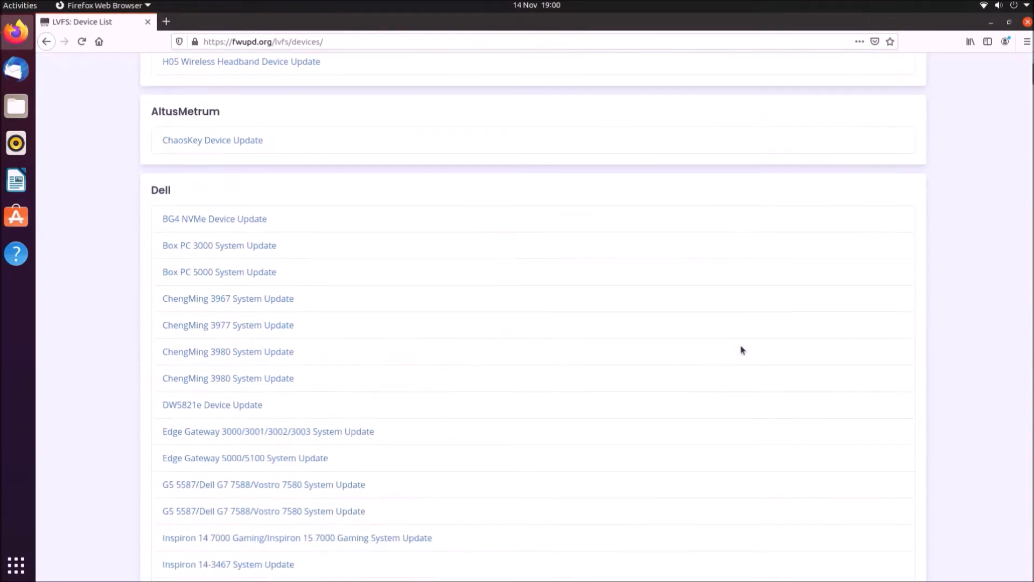
pyautogui.scroll(-3)
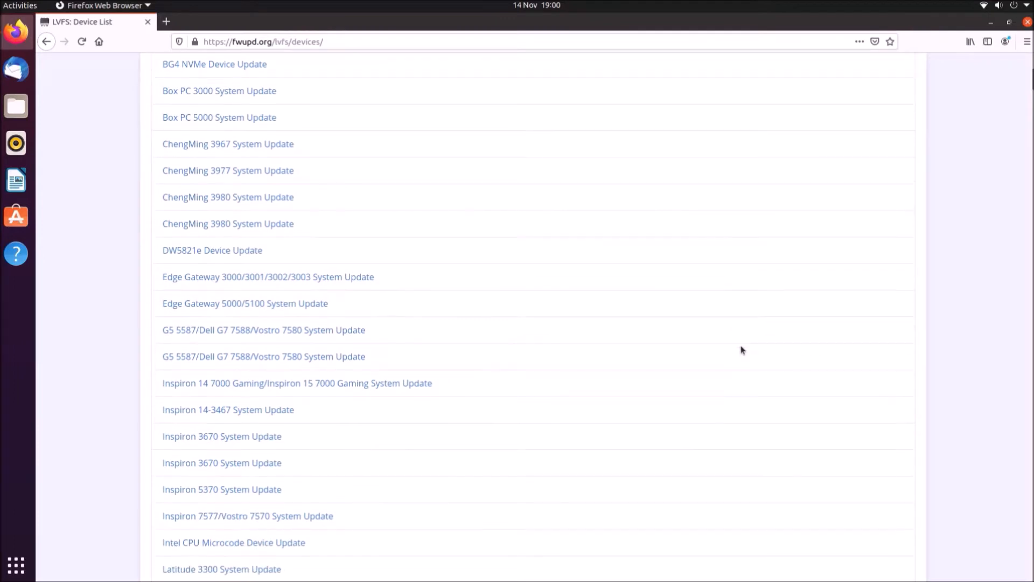
pyautogui.scroll(-3)
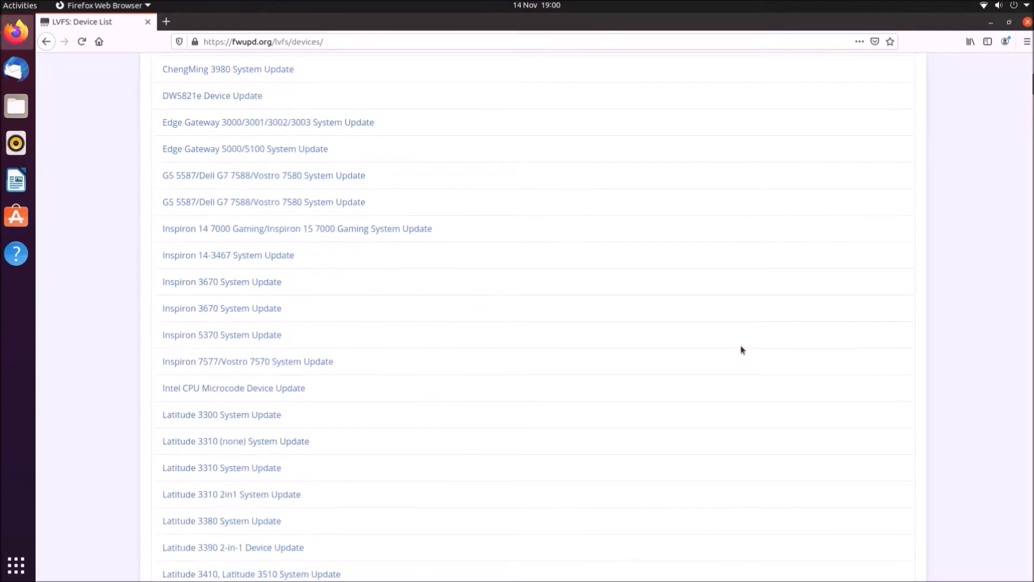
pyautogui.scroll(-3)
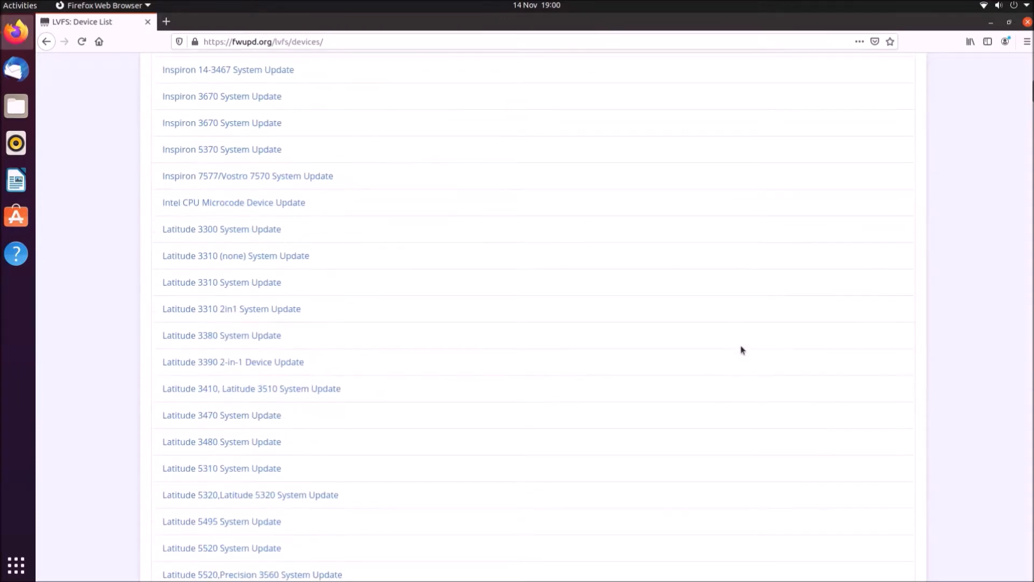
pyautogui.scroll(-3)
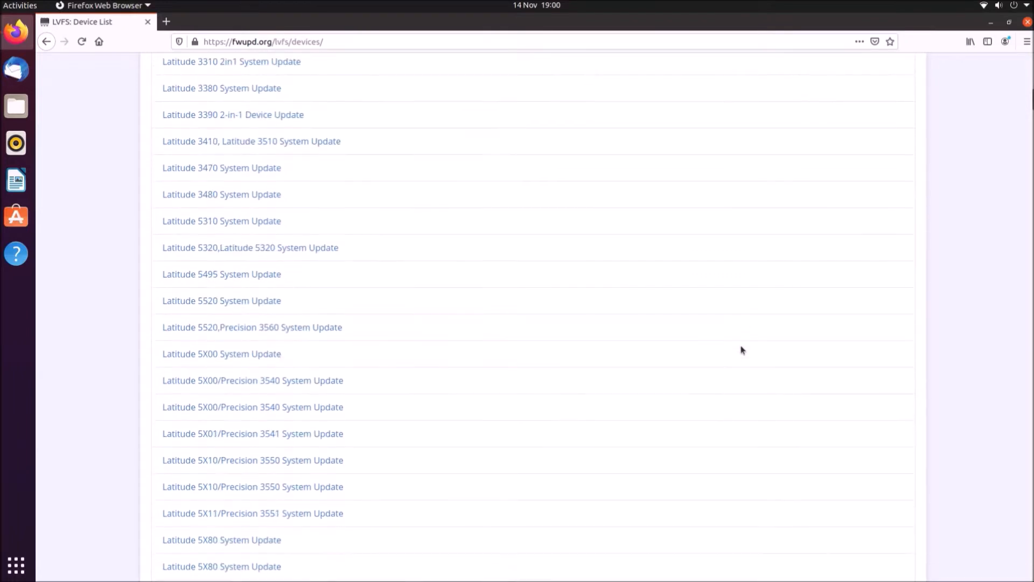
pyautogui.scroll(-3)
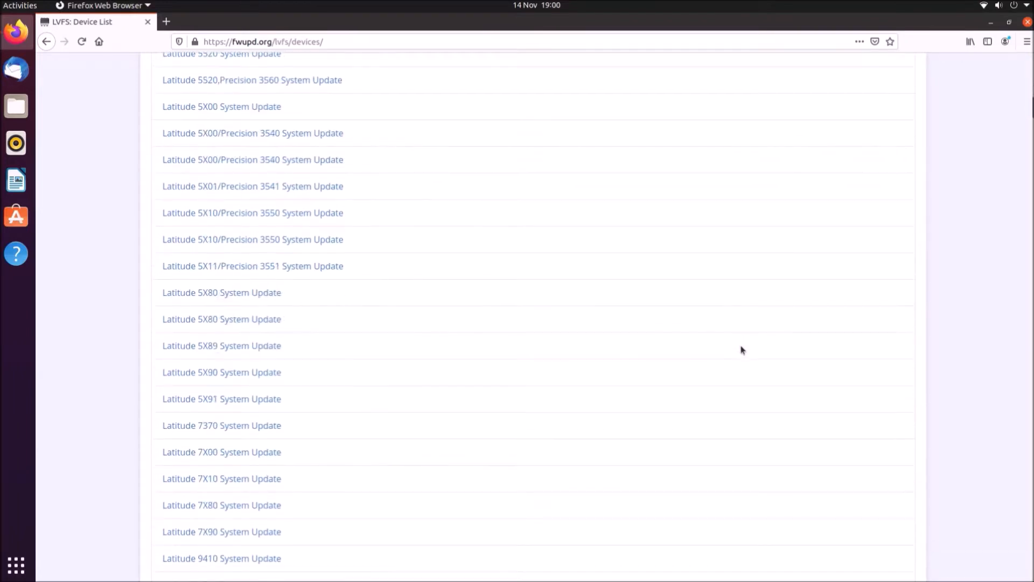
pyautogui.scroll(-3)
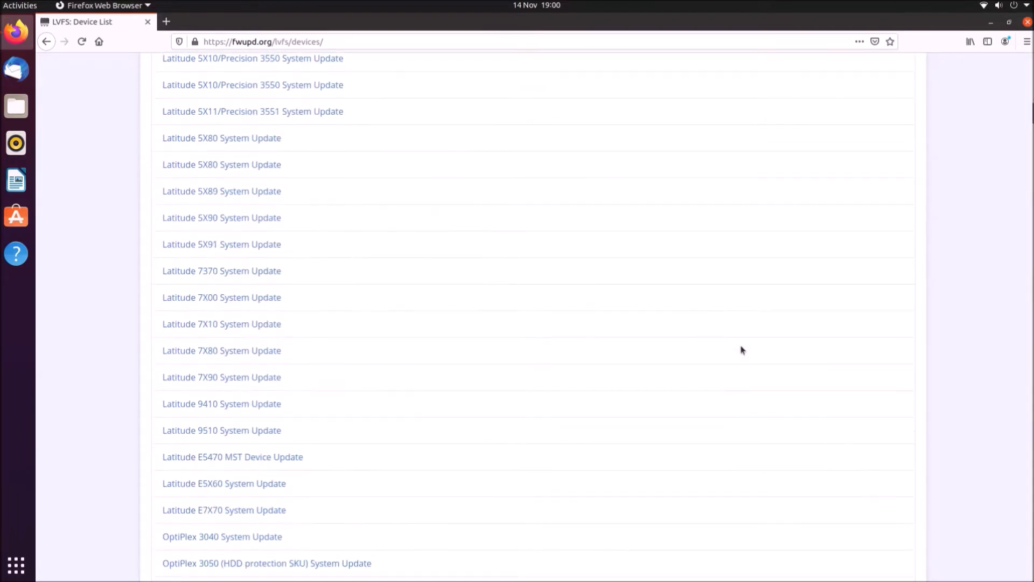
pyautogui.scroll(-3)
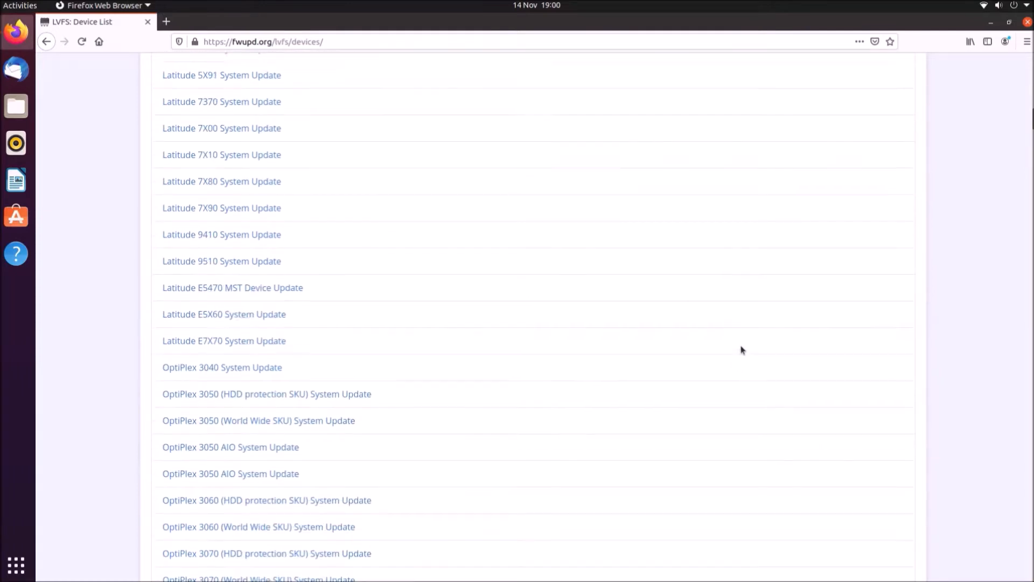
pyautogui.scroll(-3)
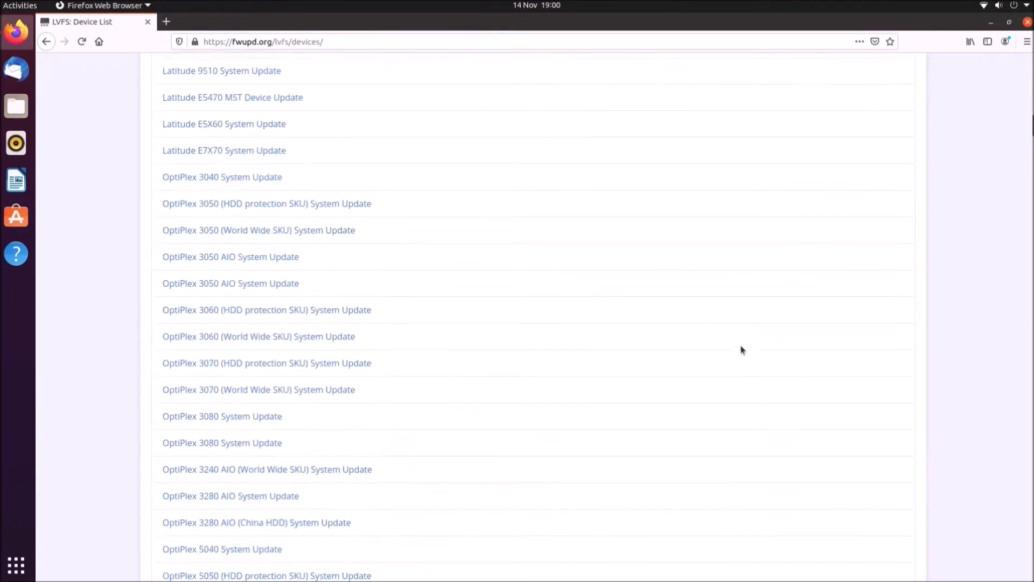
pyautogui.scroll(-3)
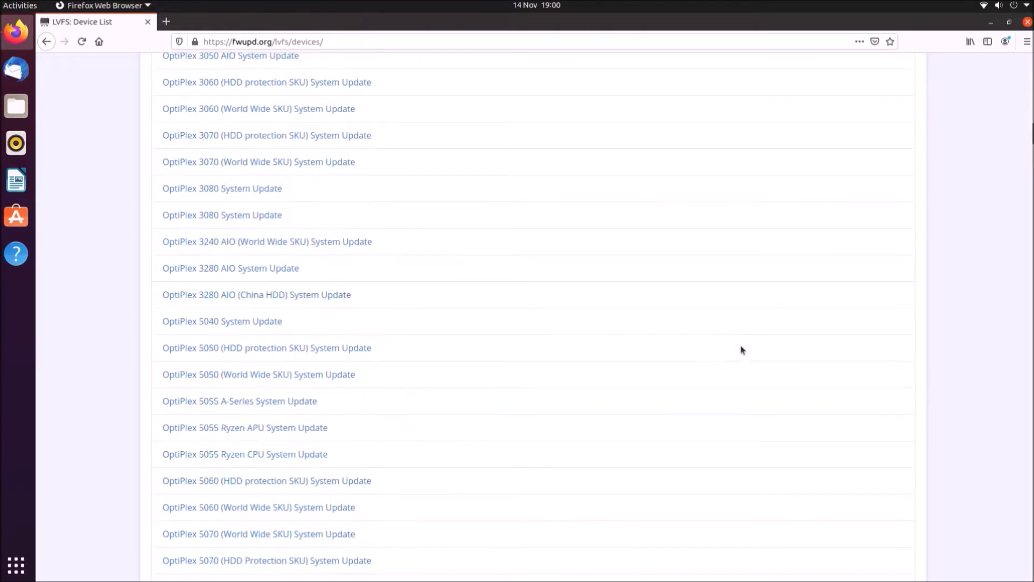
pyautogui.scroll(-3)
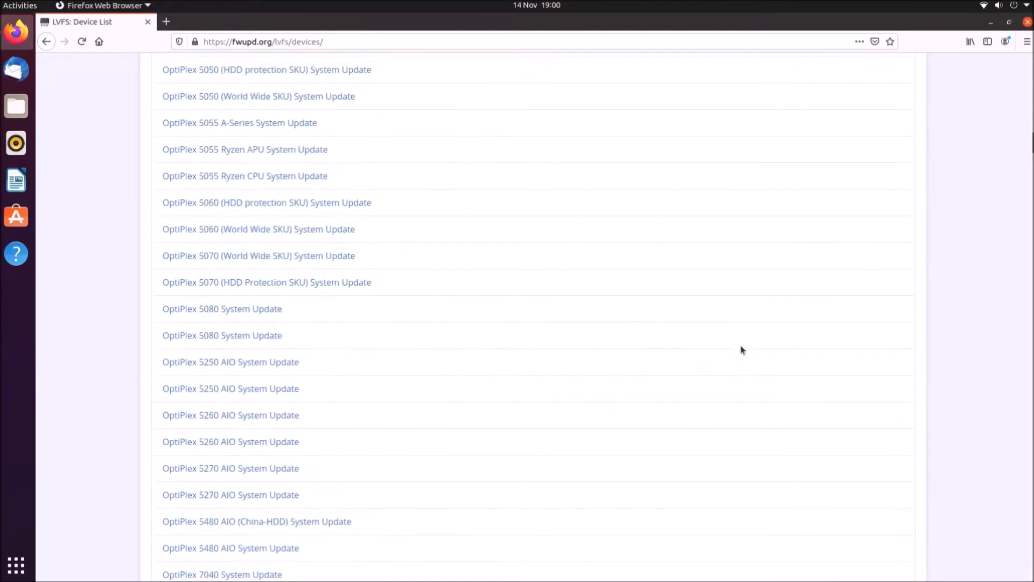
pyautogui.scroll(-3)
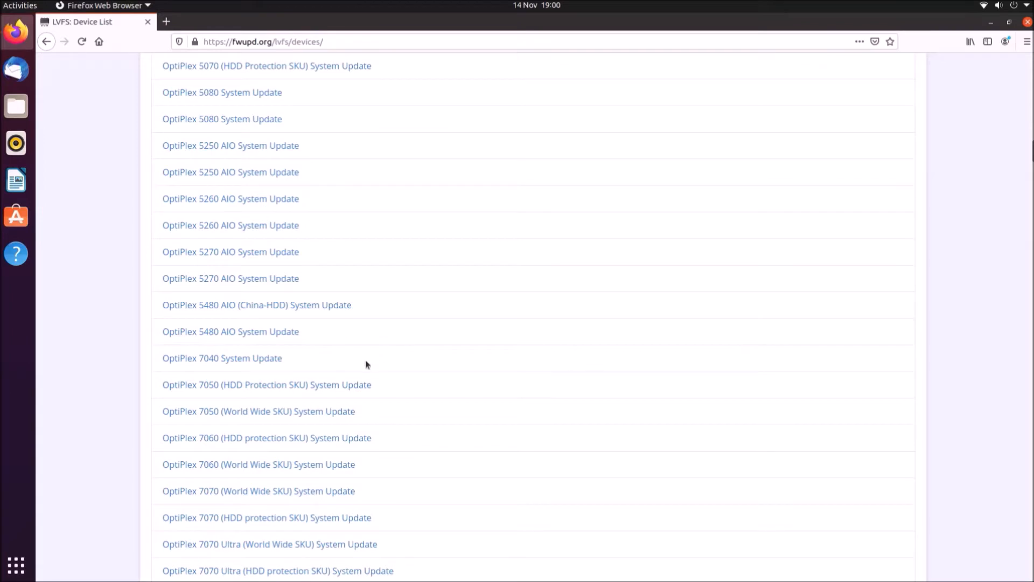
pyautogui.doubleClick(222, 357)
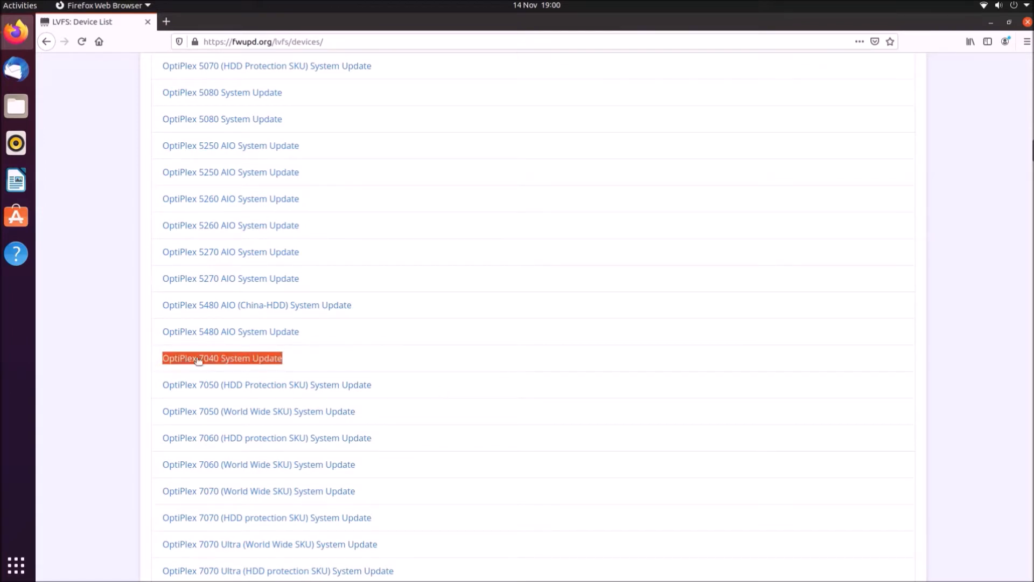
# Step: Scroll further through the OptiPlex entries, then back up toward the 7040 entry
pyautogui.scroll(-3)
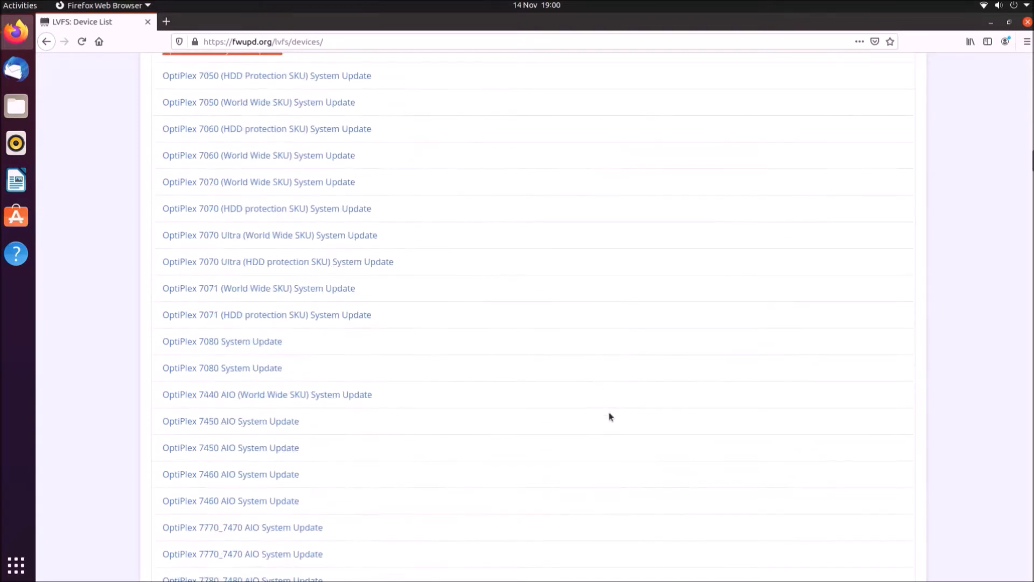
pyautogui.scroll(-3)
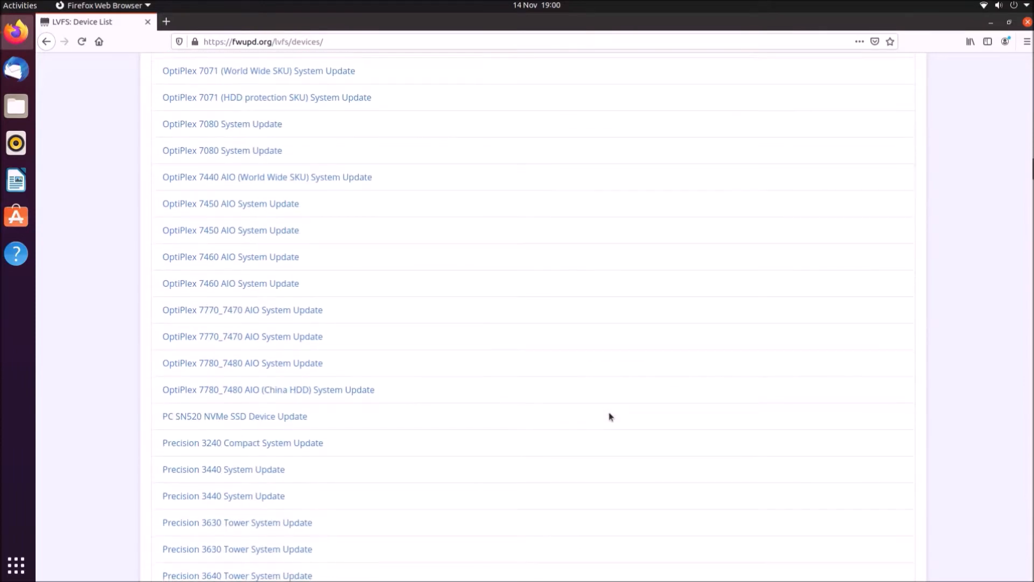
pyautogui.scroll(-3)
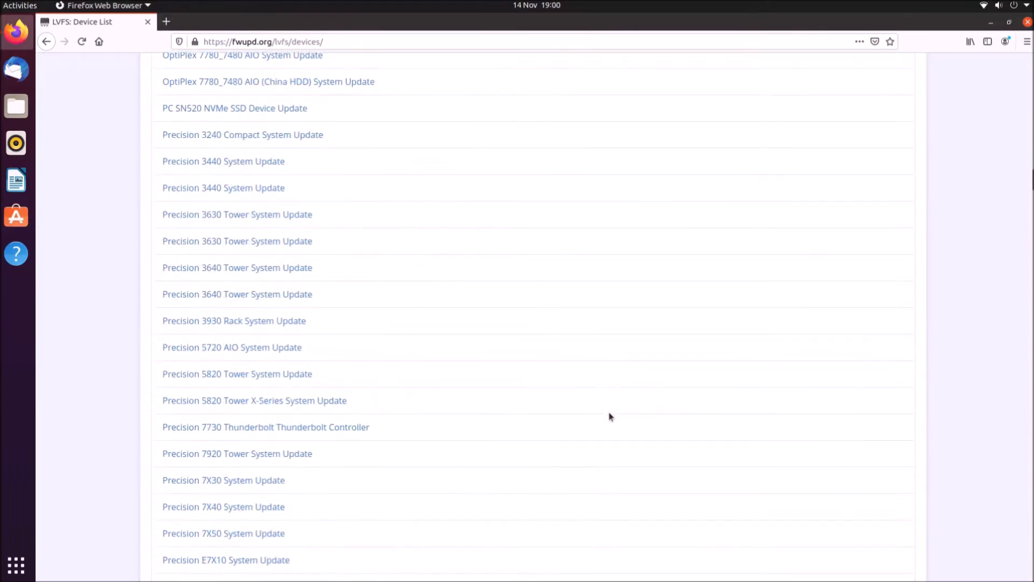
pyautogui.scroll(-3)
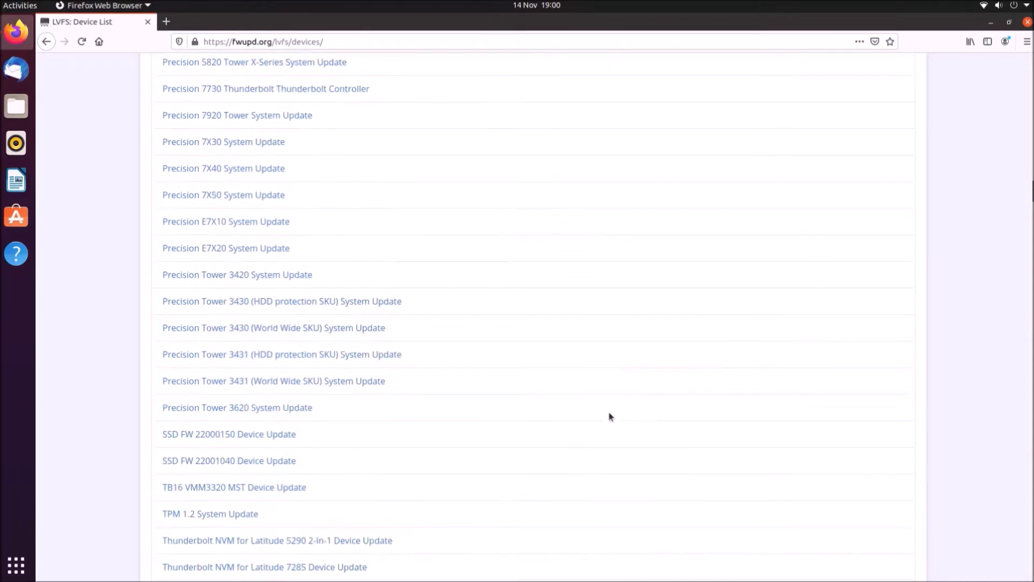
pyautogui.scroll(-3)
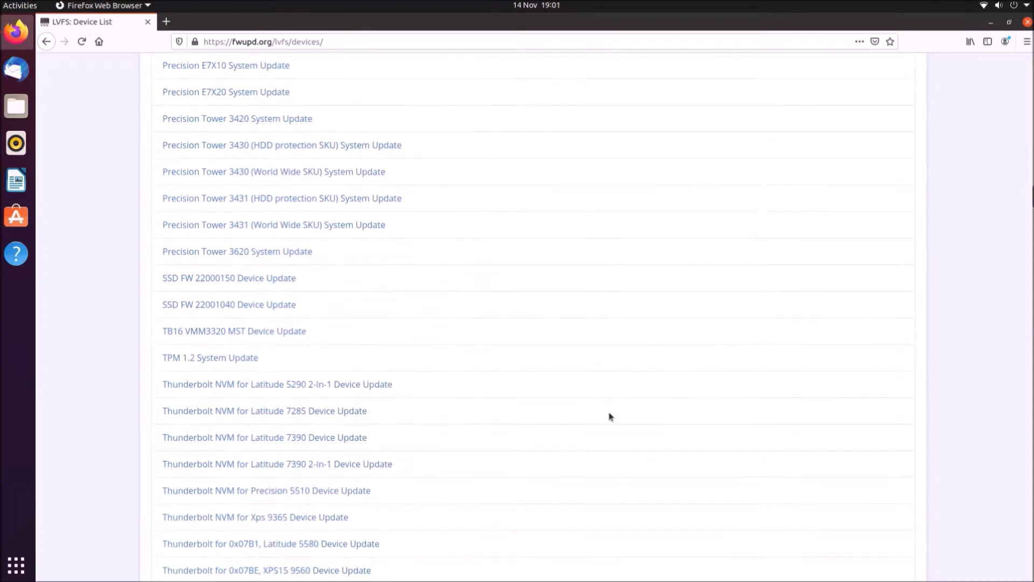
pyautogui.scroll(-3)
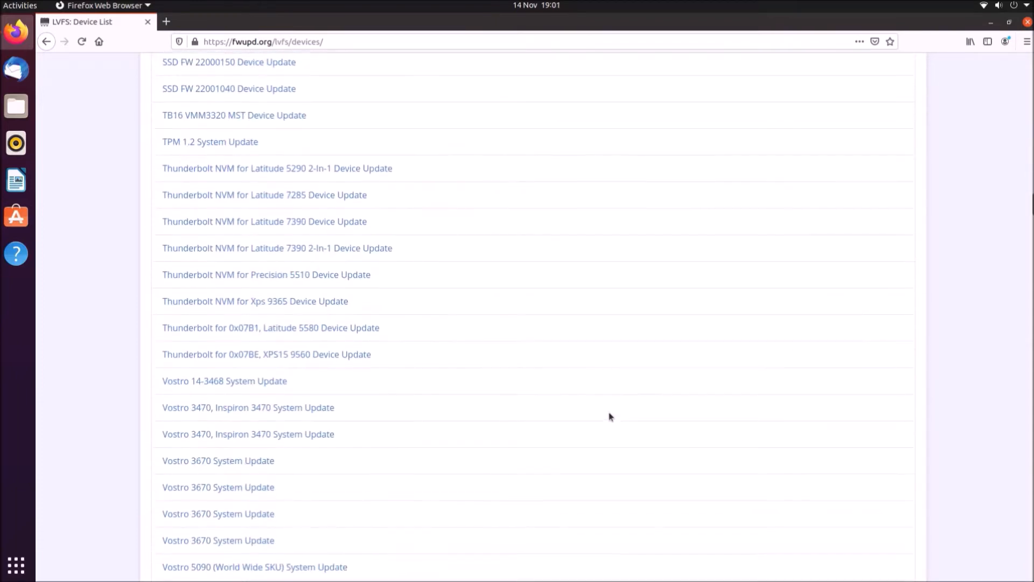
pyautogui.scroll(-3)
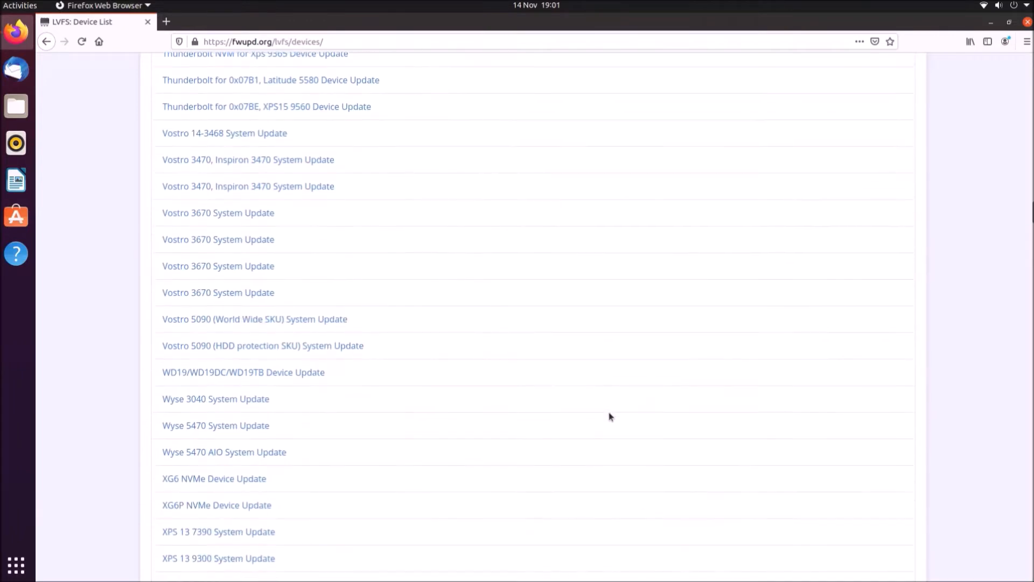
pyautogui.scroll(-3)
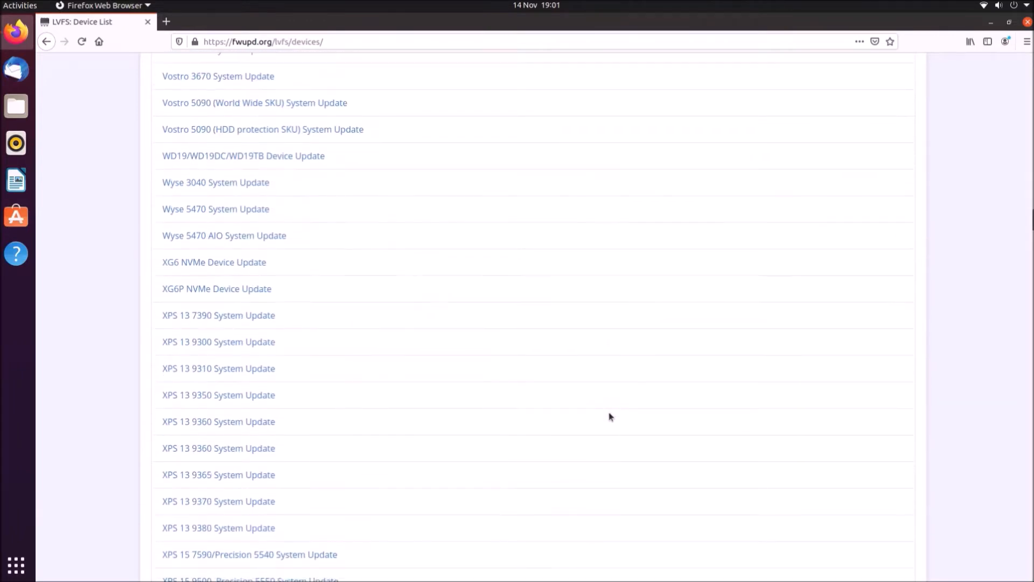
pyautogui.scroll(-3)
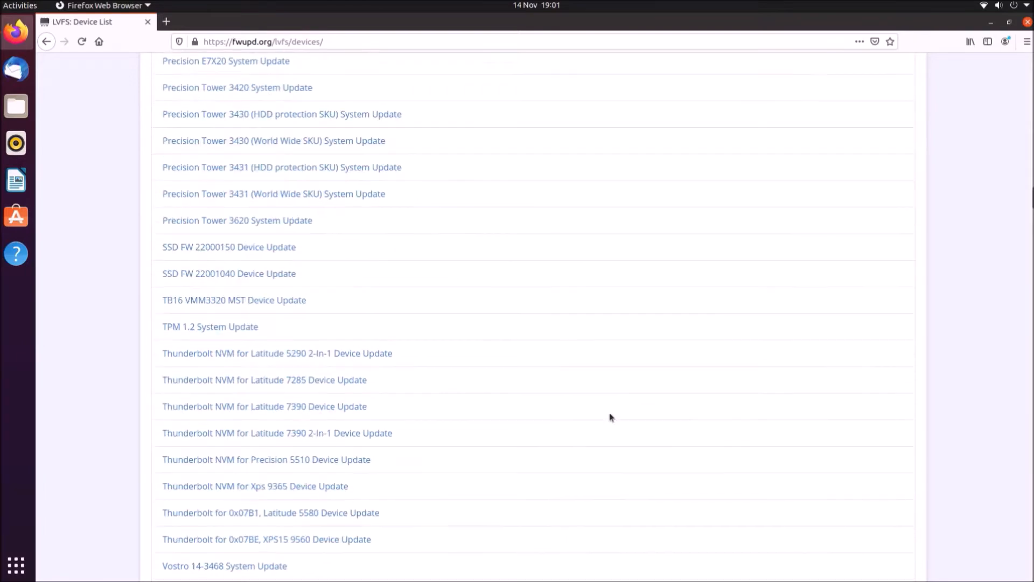
pyautogui.scroll(3)
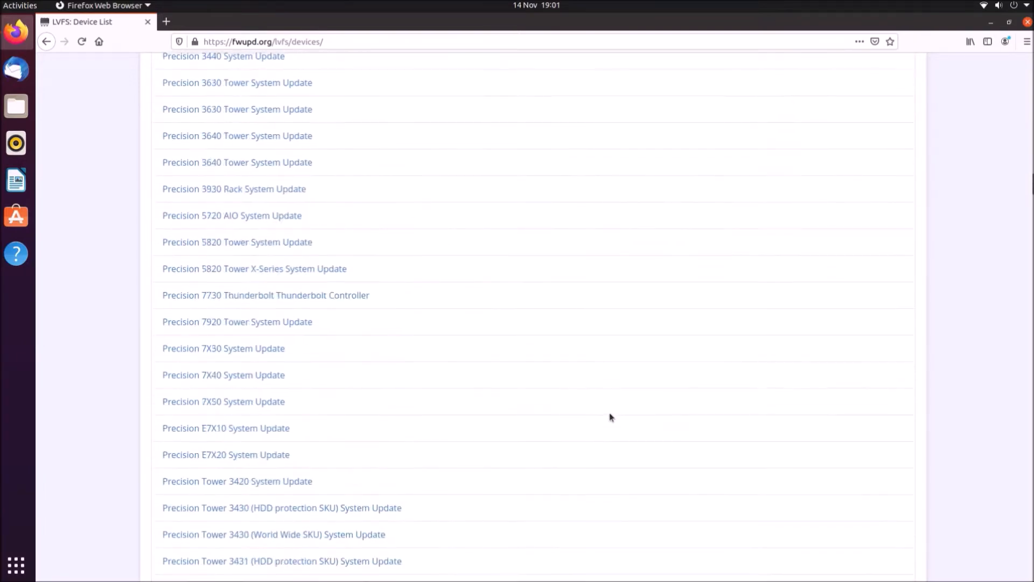
pyautogui.scroll(3)
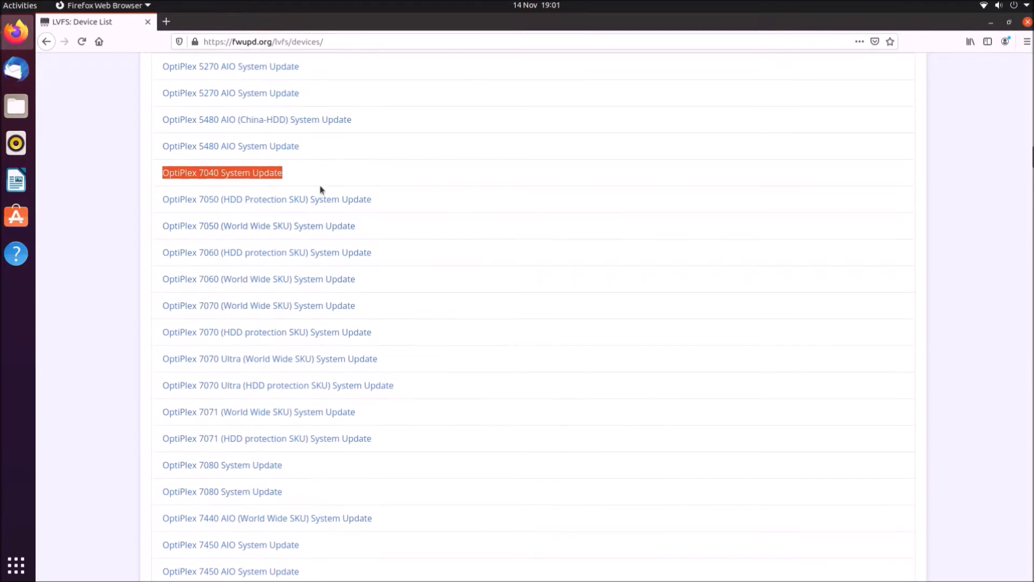
# Step: Load the OptiPlex 7040 System Update details page and browse its releases from 1.17.0 downward
pyautogui.click(222, 172)
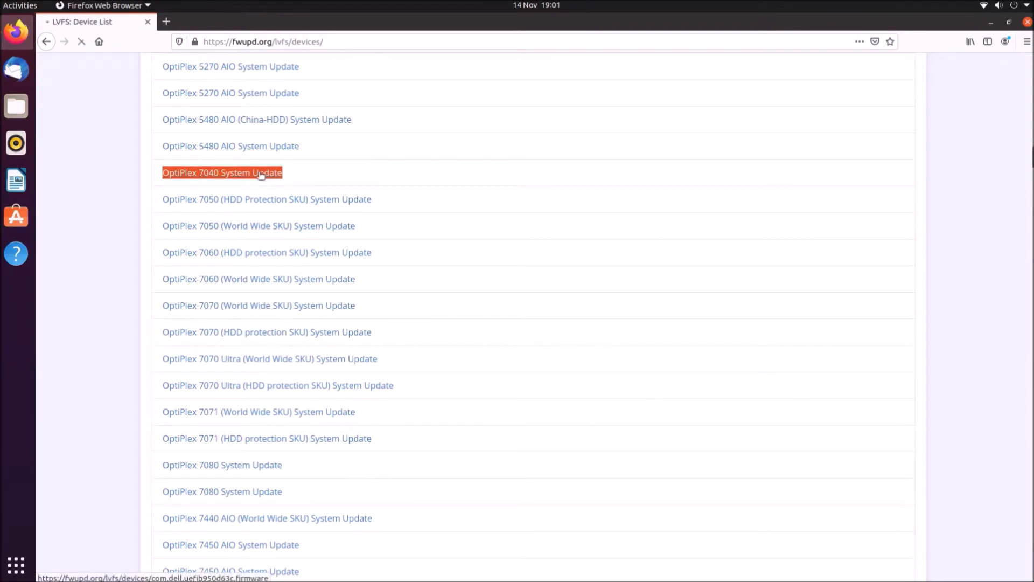
pyautogui.click(222, 173)
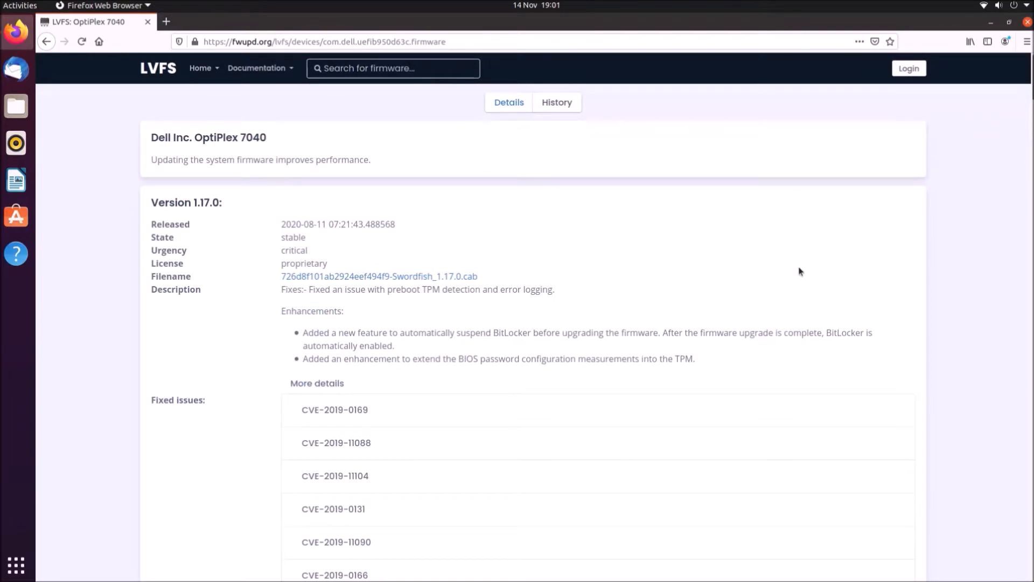
pyautogui.scroll(-3)
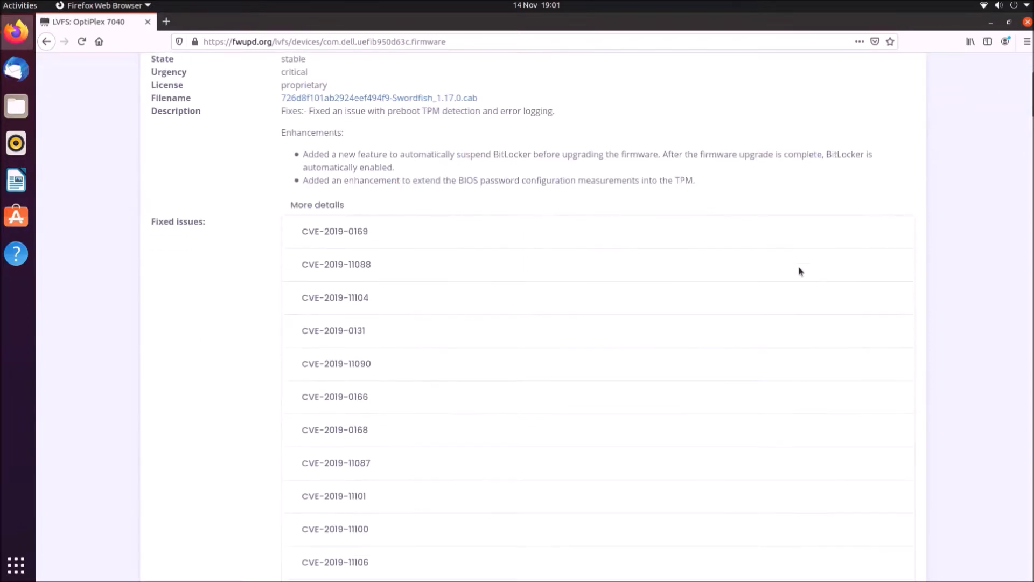
pyautogui.scroll(-3)
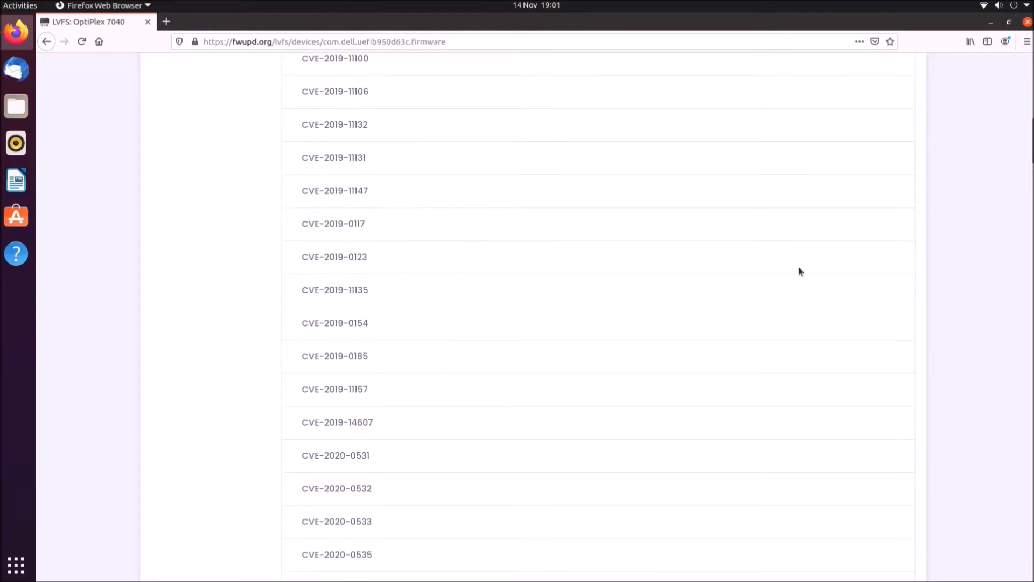
pyautogui.scroll(-3)
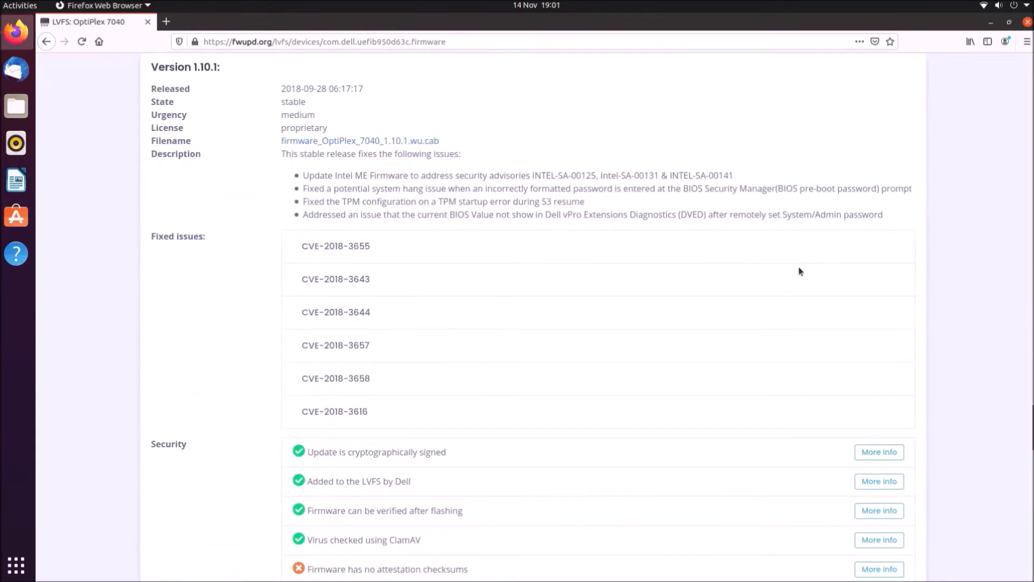
pyautogui.scroll(-3)
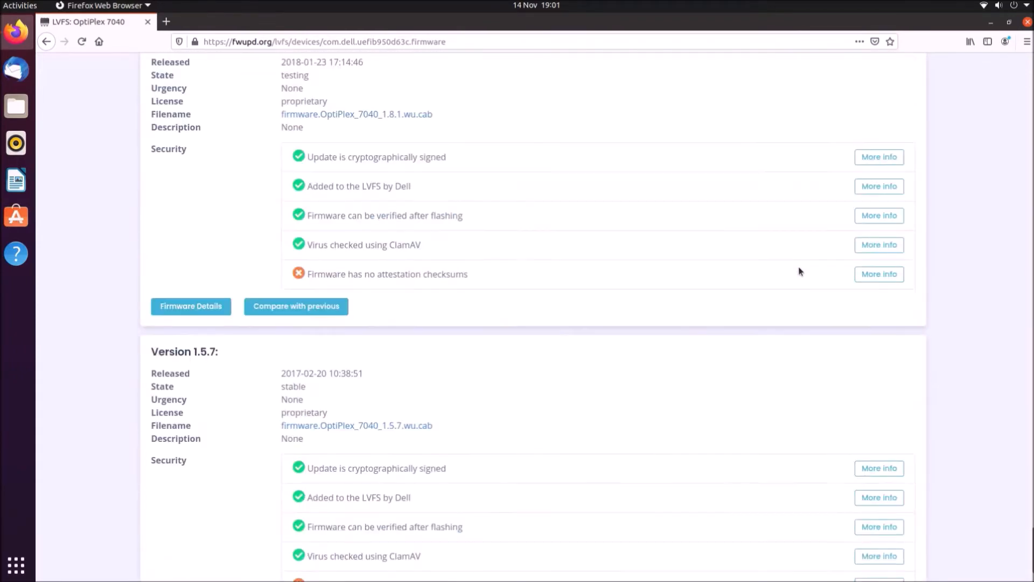
pyautogui.scroll(-3)
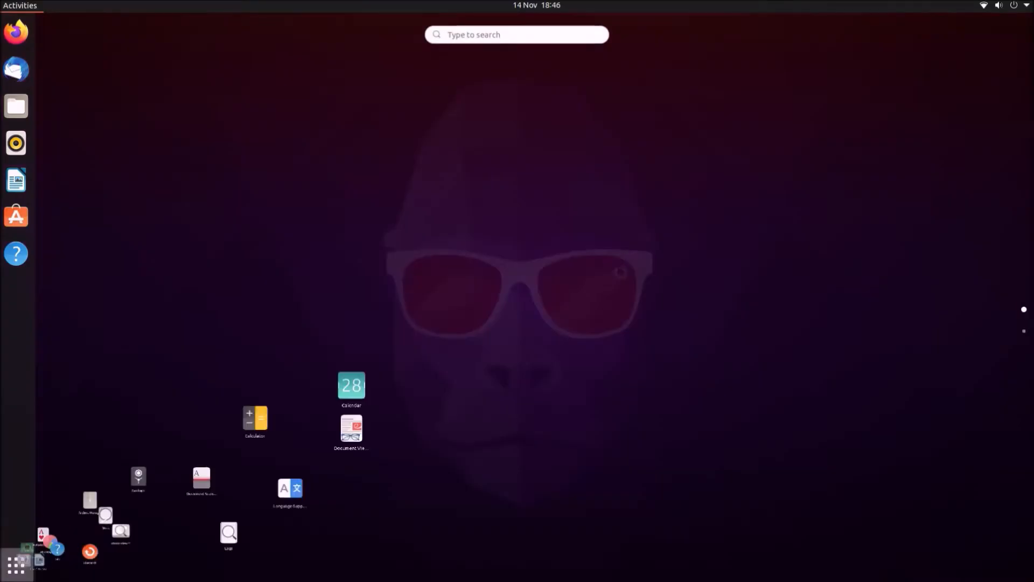
# Step: Show the next page of installed applications in the GNOME app grid
pyautogui.click(15, 565)
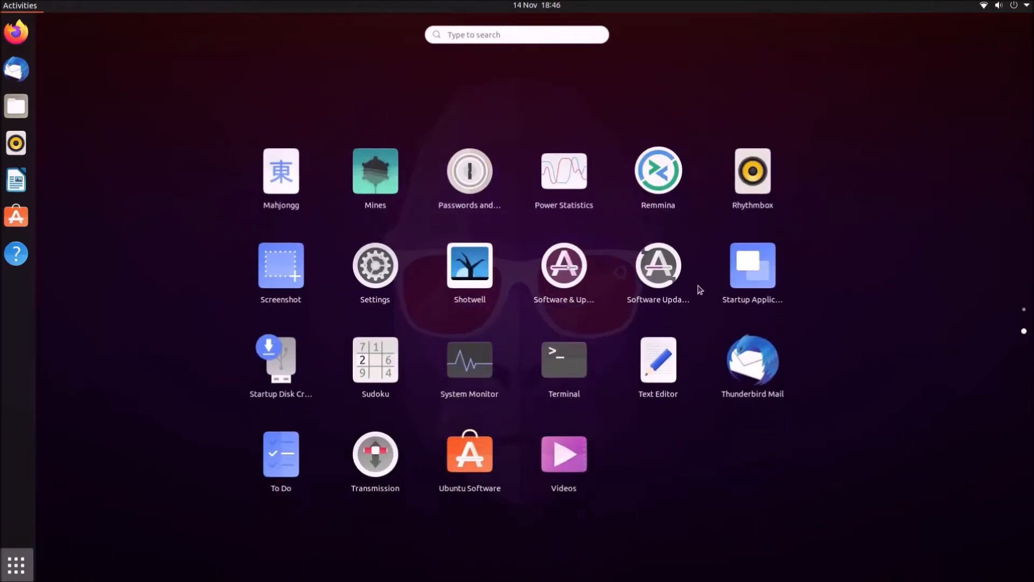
pyautogui.moveTo(563, 367)
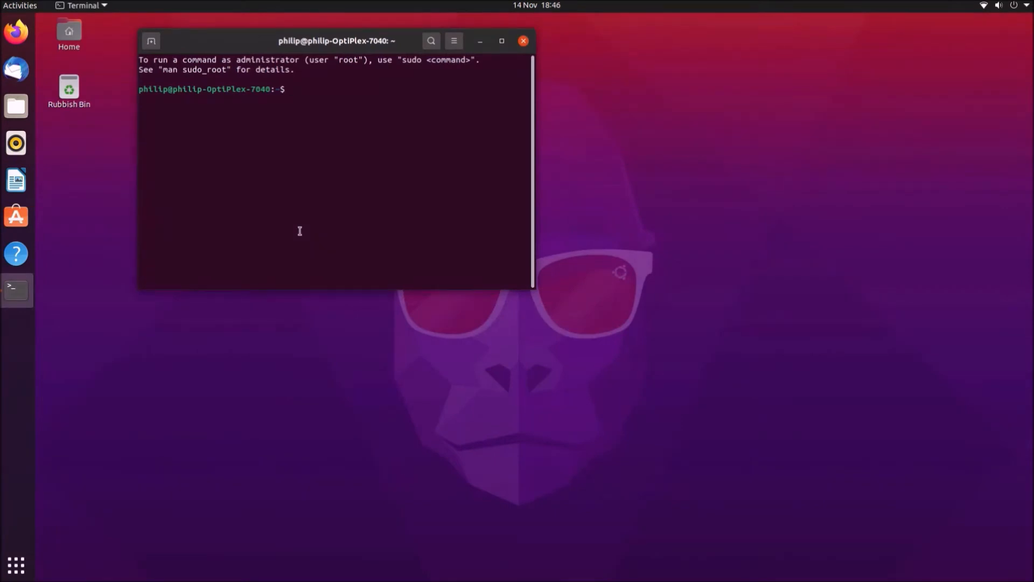
# Step: Run fwupdmgr with no arguments to print its usage and command list
pyautogui.write('fwu')
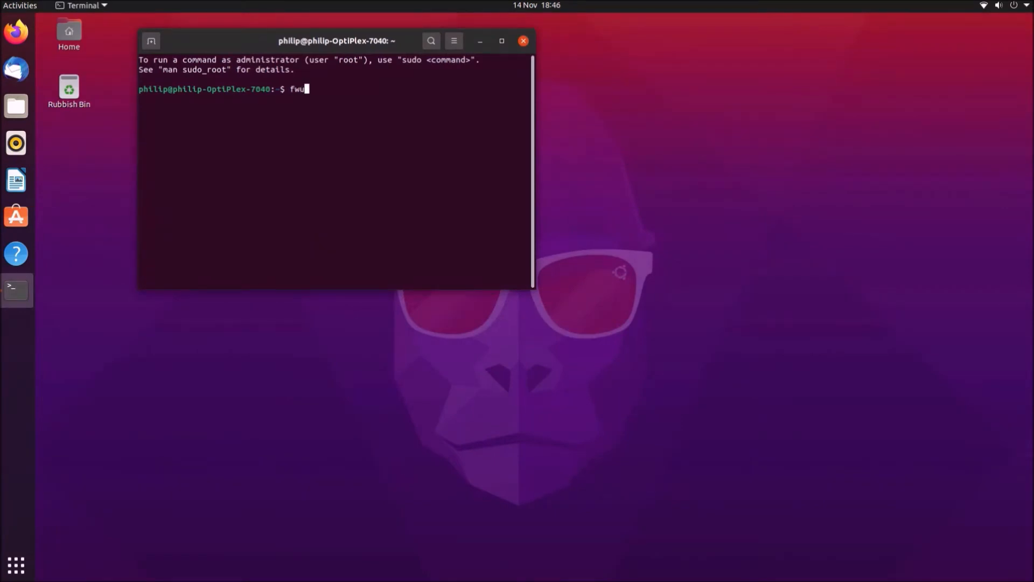
pyautogui.write('p')
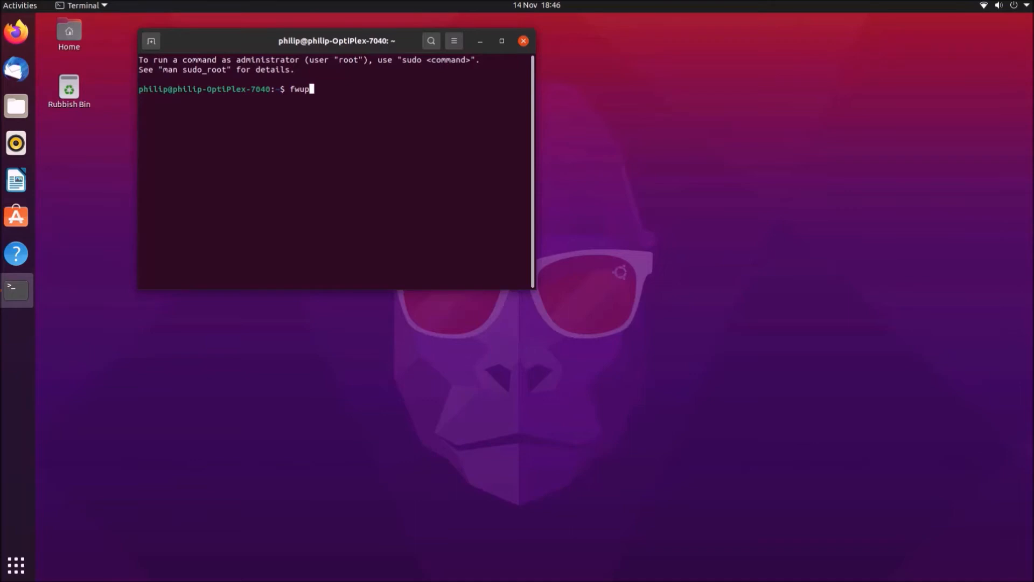
pyautogui.write('dm')
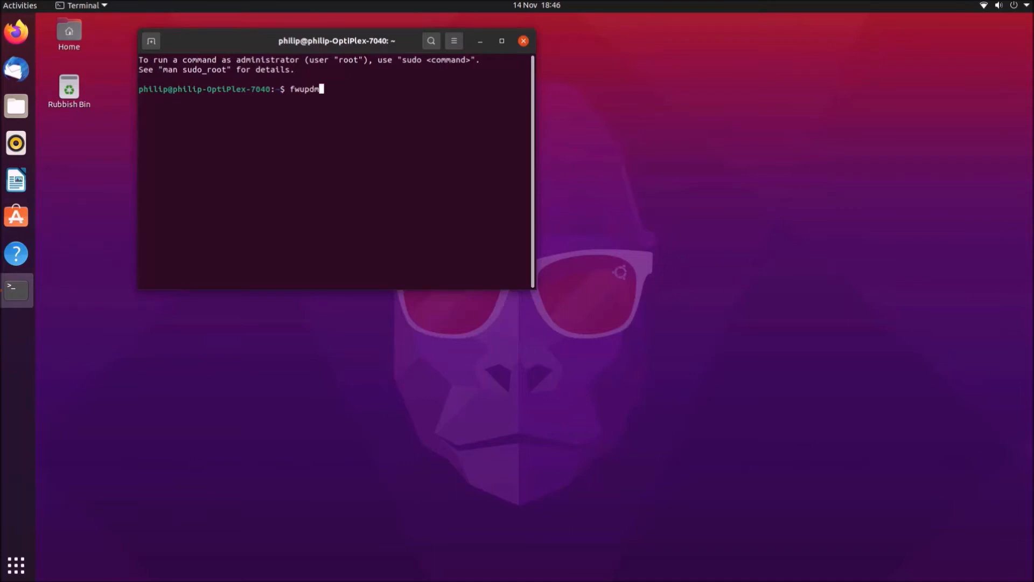
pyautogui.write('gr')
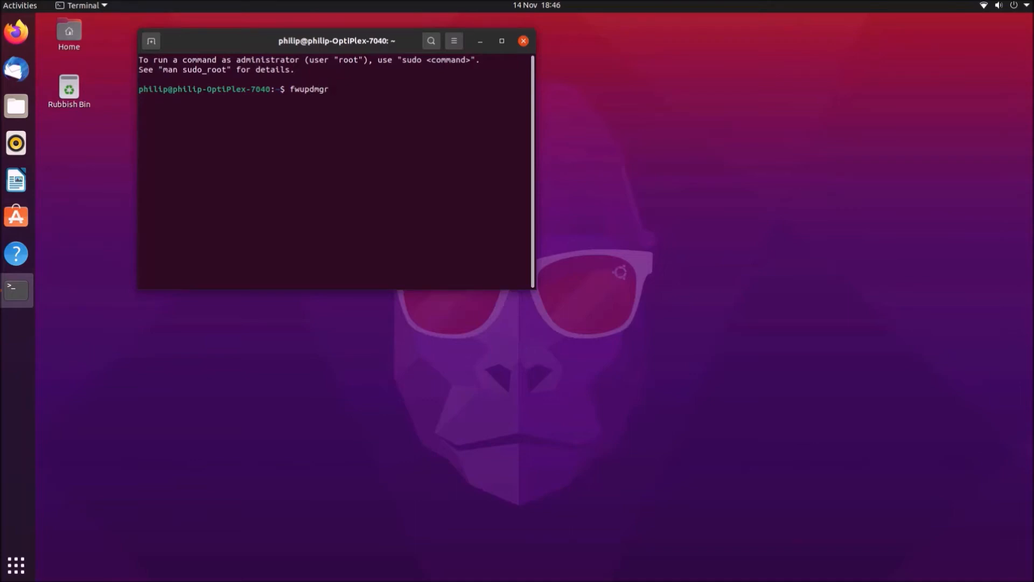
pyautogui.press('Return')
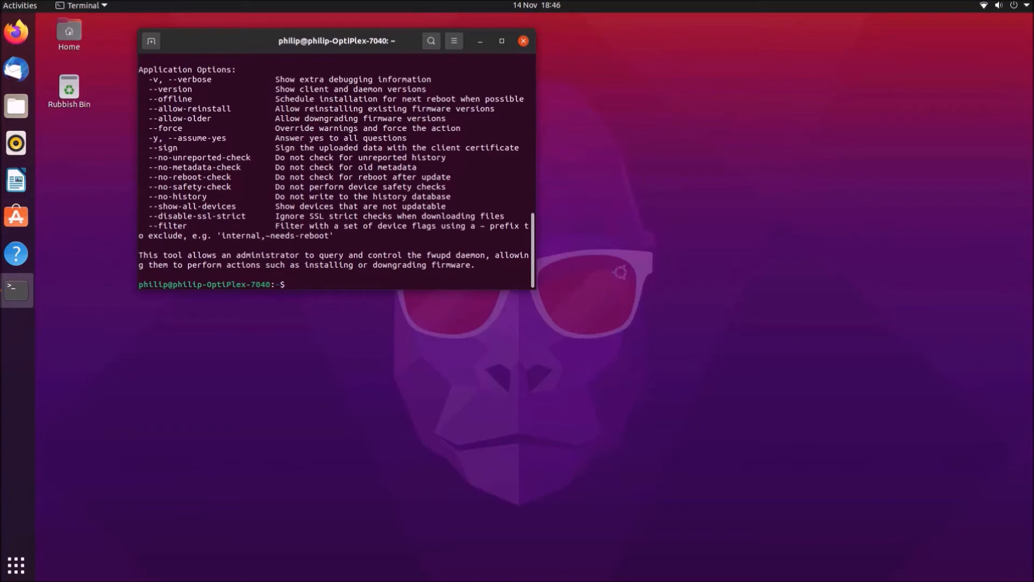
pyautogui.moveTo(261, 108)
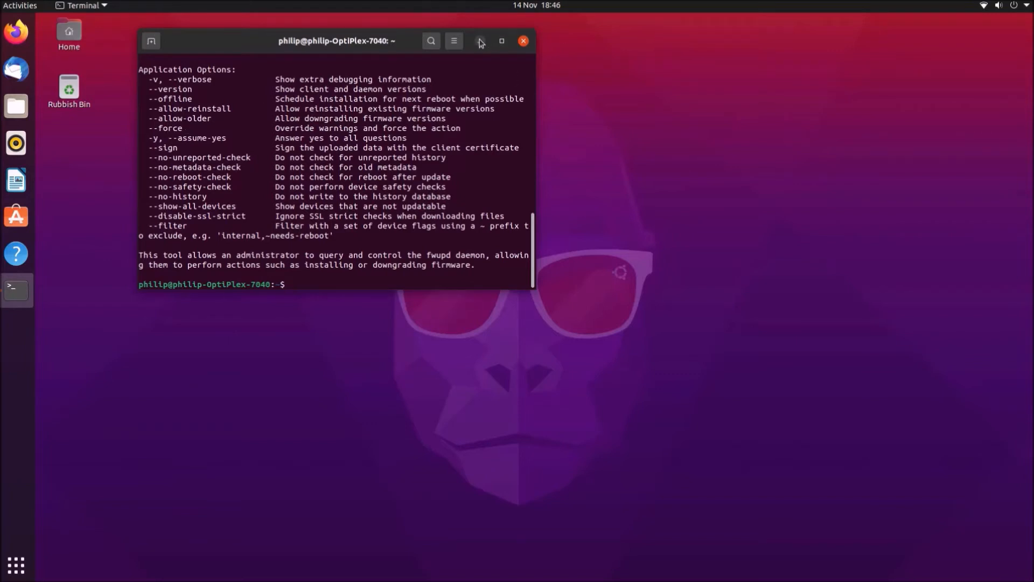
pyautogui.click(501, 41)
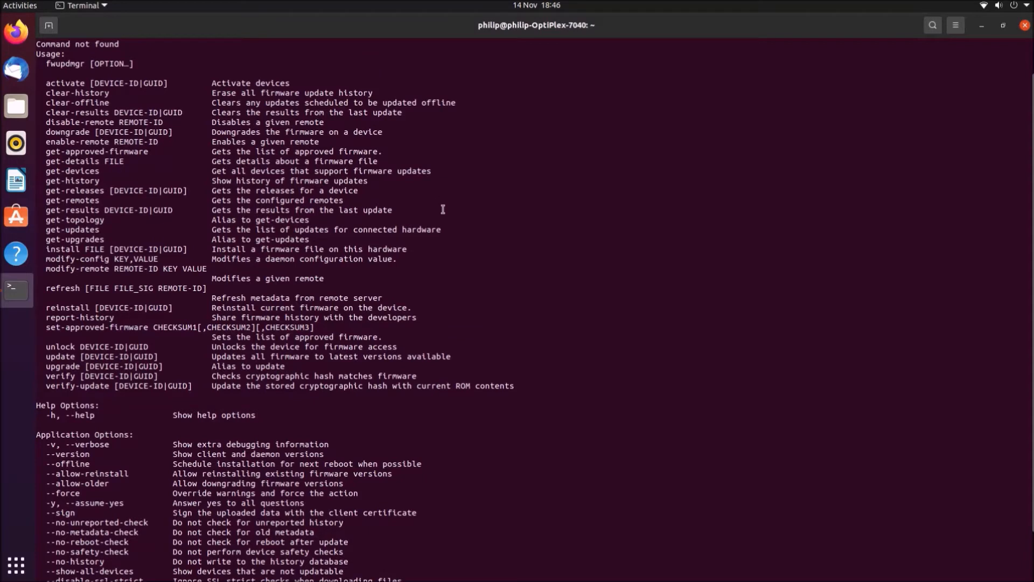
pyautogui.moveTo(529, 268)
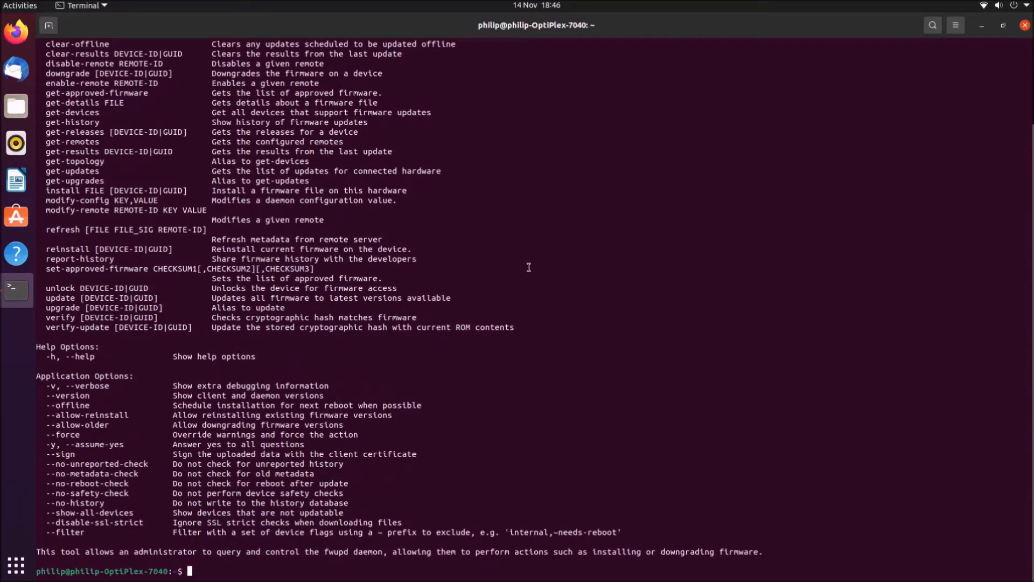
# Step: Begin entering a new 'fwupdmgr get-devices' command at the prompt
pyautogui.write('fwupdmgr')
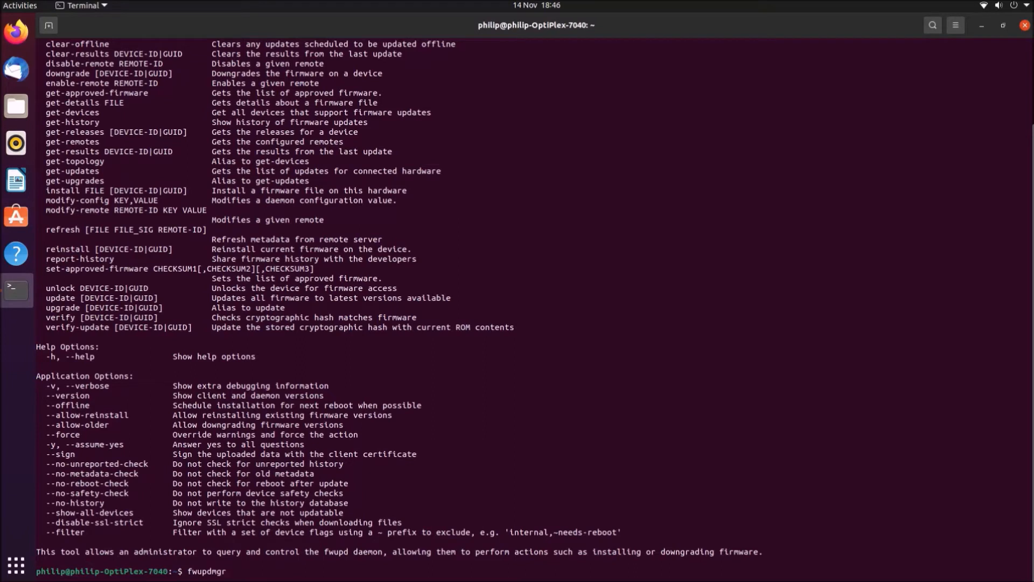
pyautogui.write('get-devices')
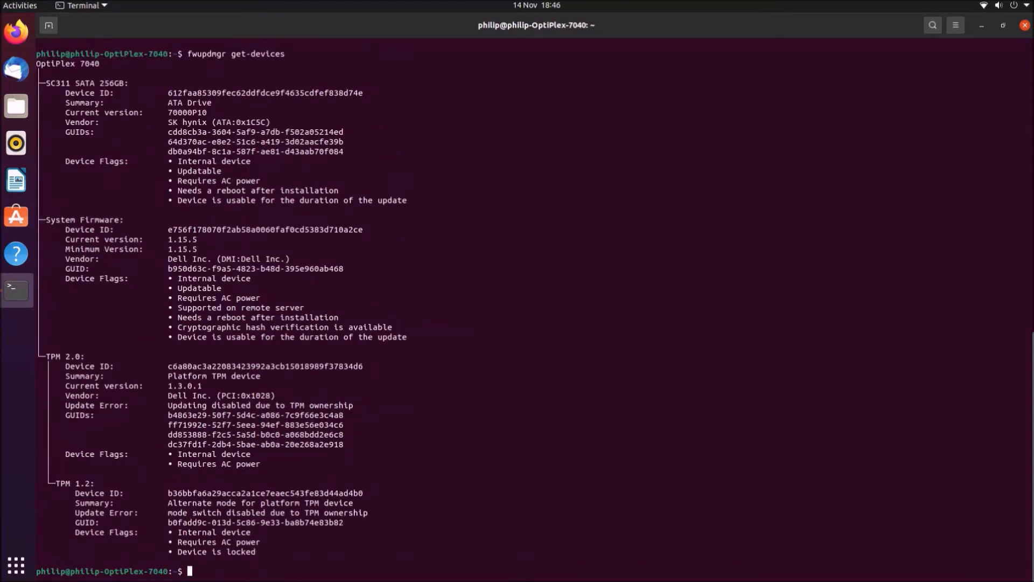
pyautogui.moveTo(419, 5)
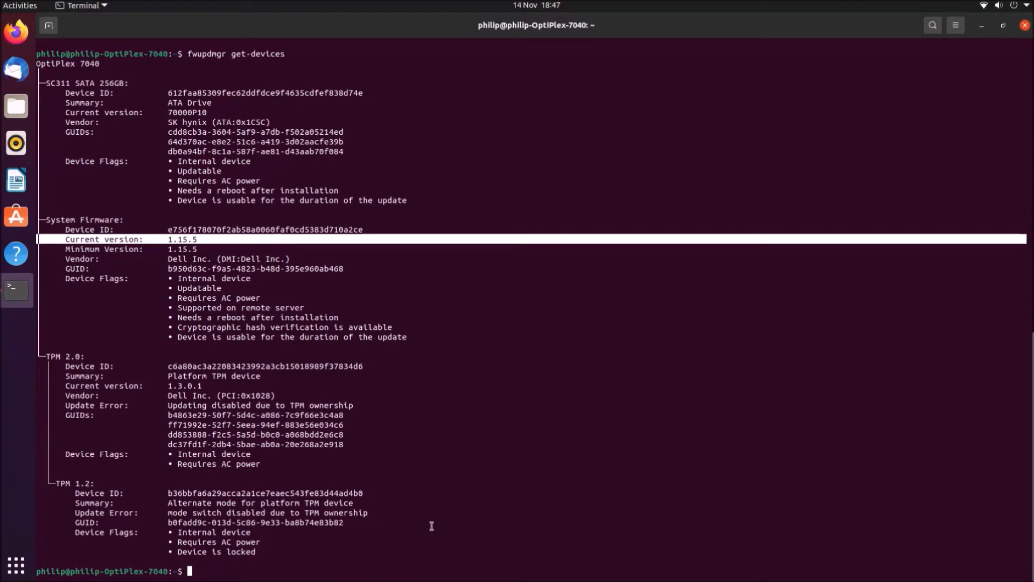
# Step: Run 'fwupdmgr get-updates', revealing OptiPlex 7040 System Update 1.17.0 with its CVE fixes
pyautogui.write('fwupdmgr get-d')
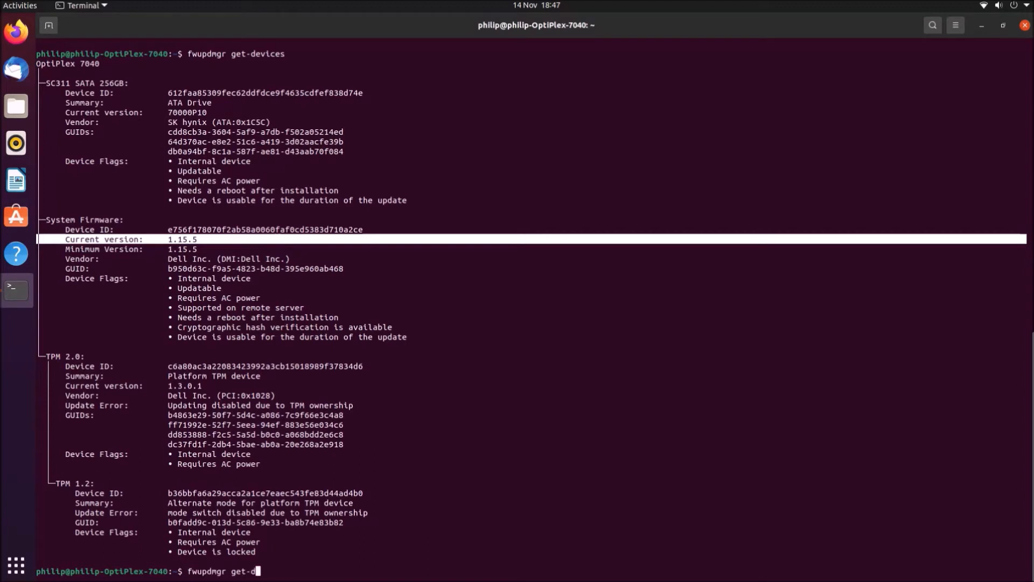
pyautogui.write('updates')
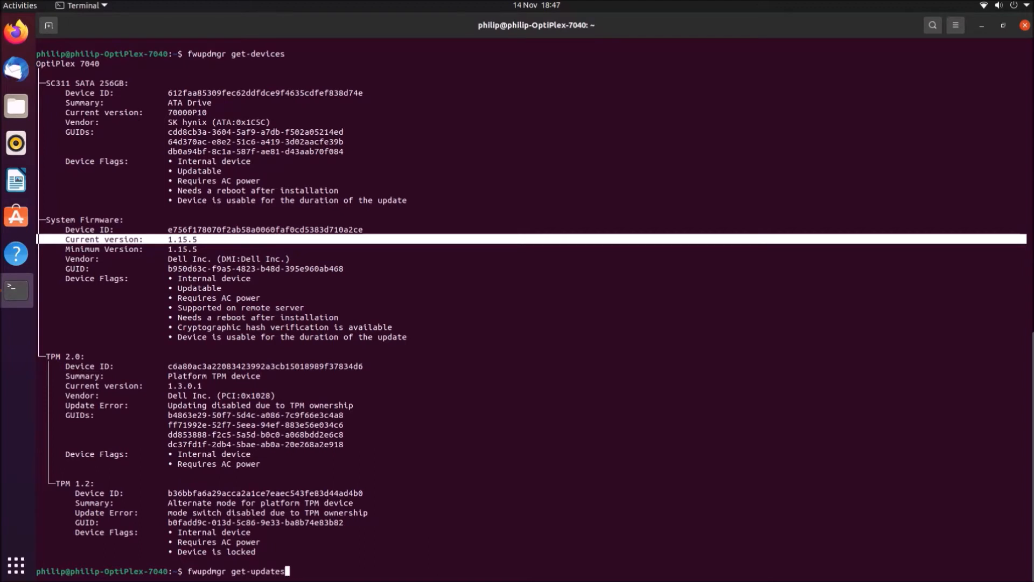
pyautogui.press('Return')
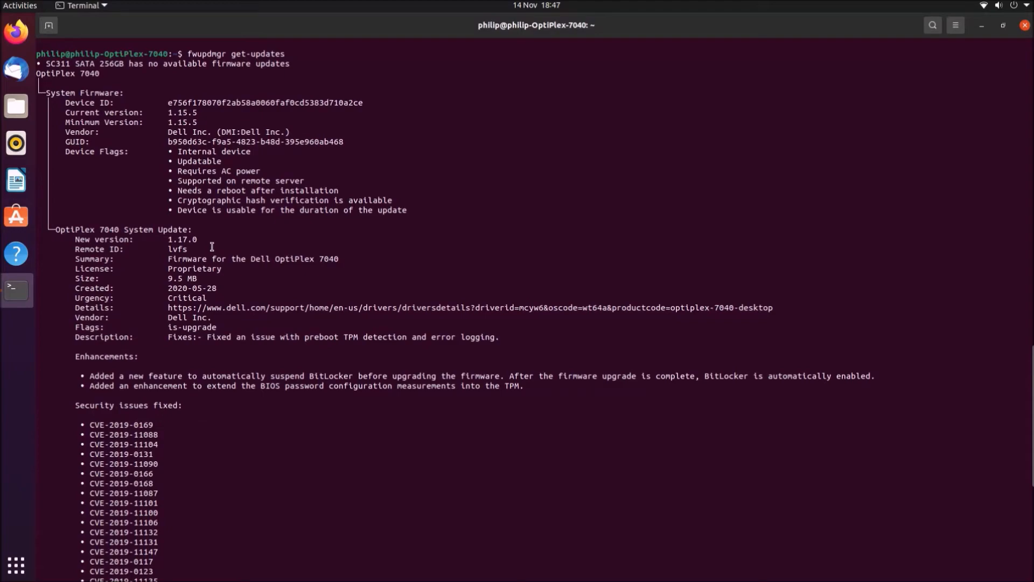
pyautogui.scroll(-3)
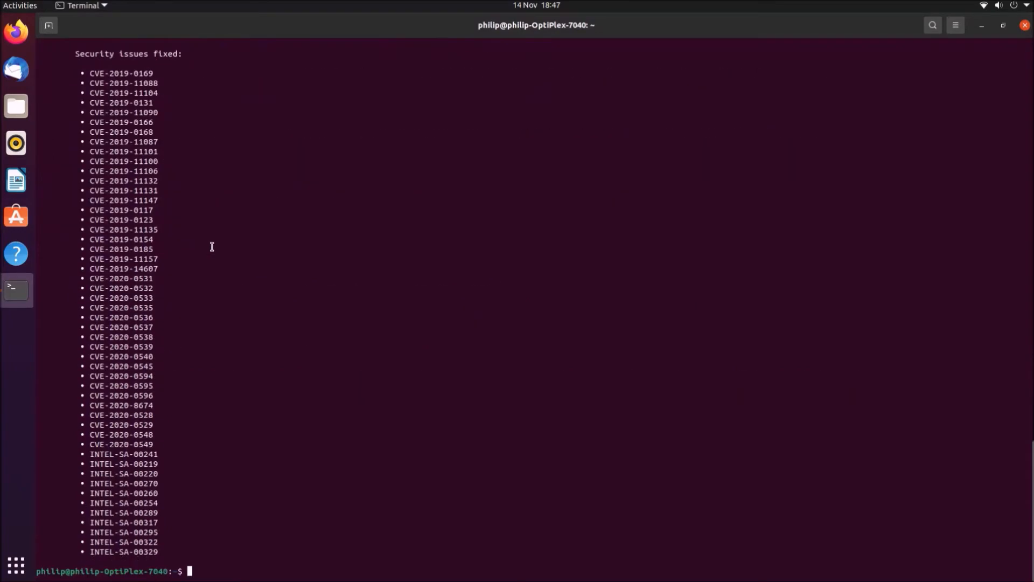
pyautogui.write('fwupdmgr get-devices')
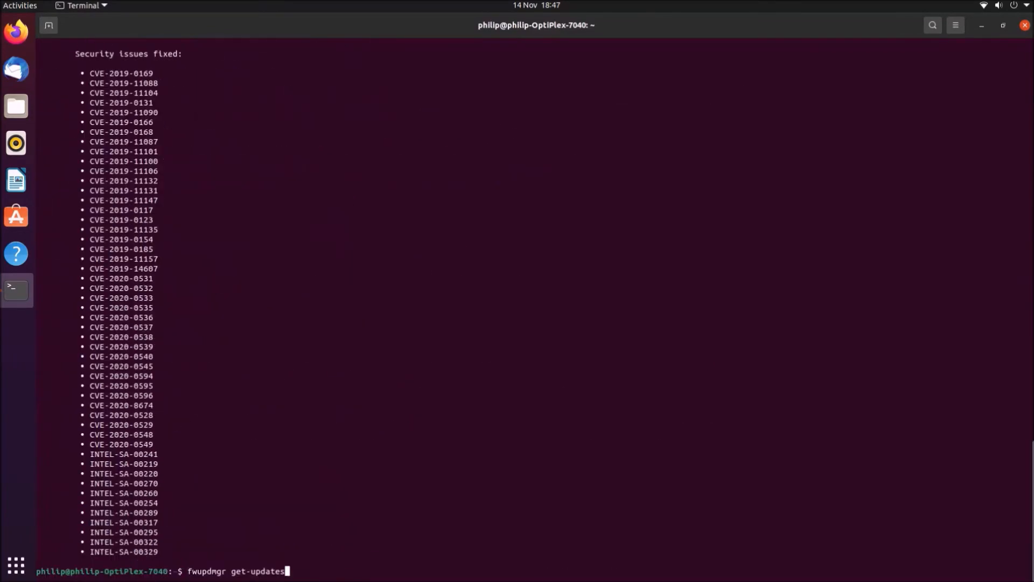
# Step: Run 'fwupdmgr update' and answer y to upgrade System Firmware 1.15.5 to 1.17.0
pyautogui.press('ctrl+u')
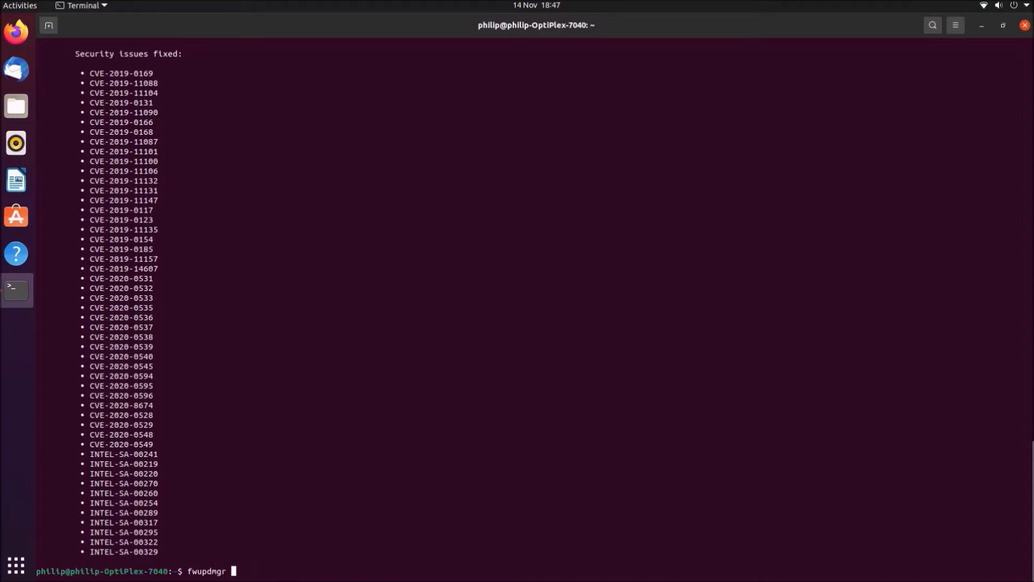
pyautogui.write('update')
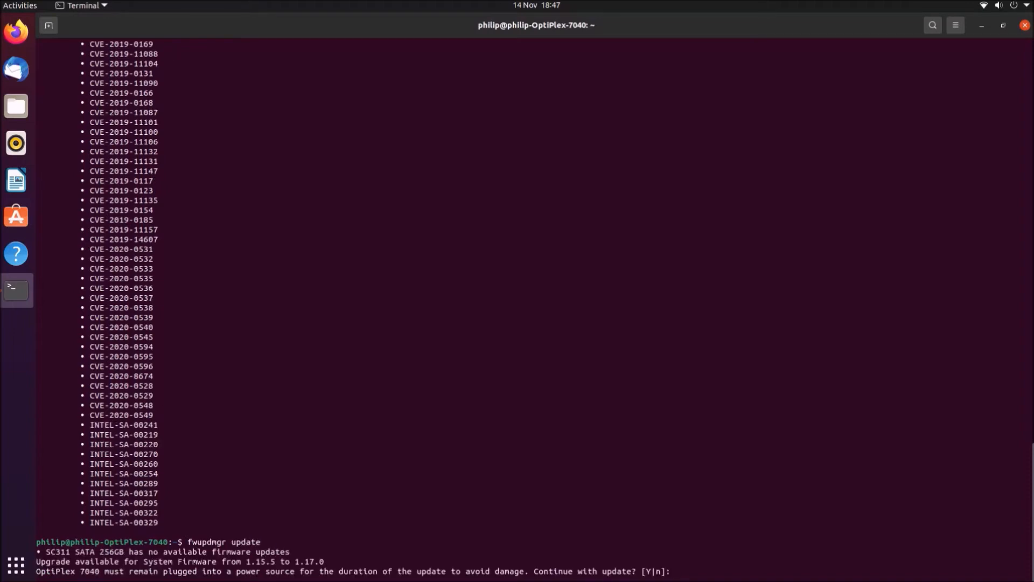
pyautogui.write('y')
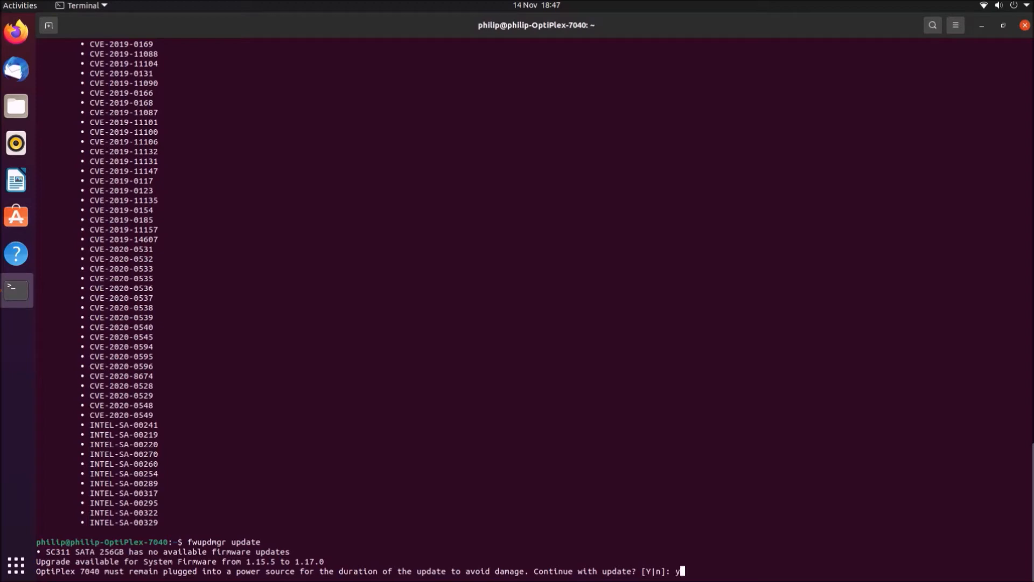
pyautogui.press('Return')
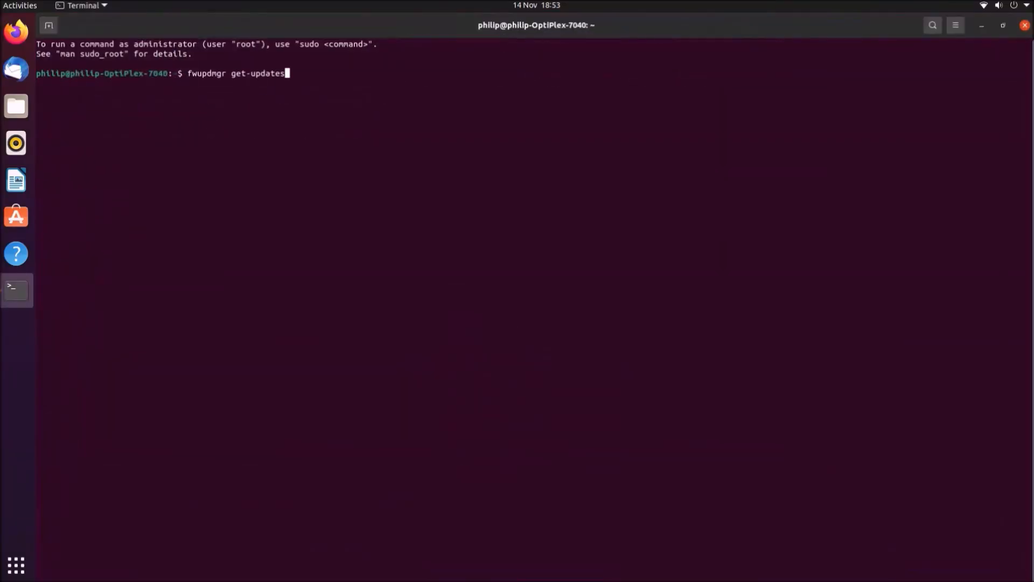
# Step: Authenticate, then run get-devices and get-updates to verify System Firmware reports 1.17.0
pyautogui.write('get-devices')
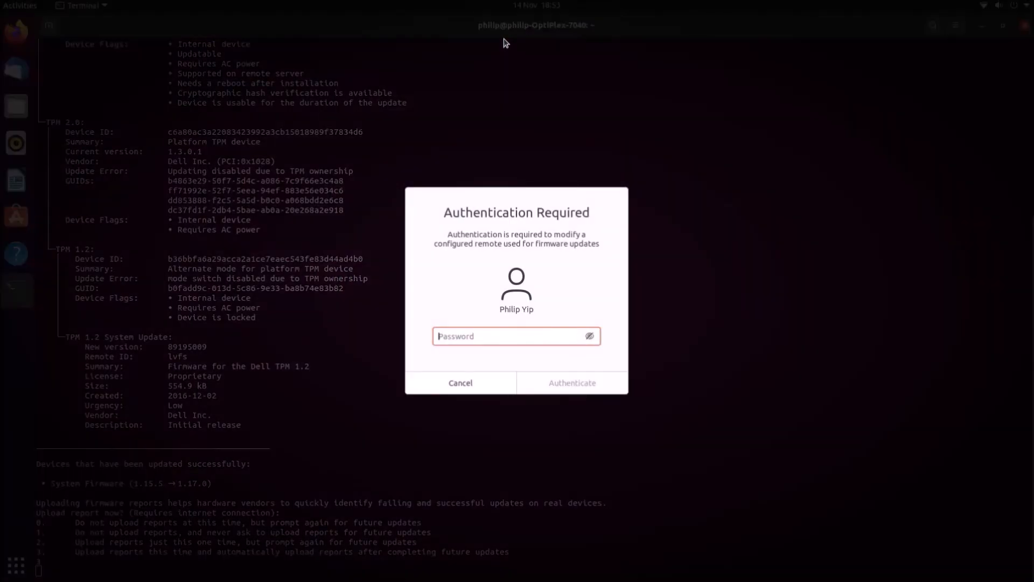
pyautogui.click(460, 383)
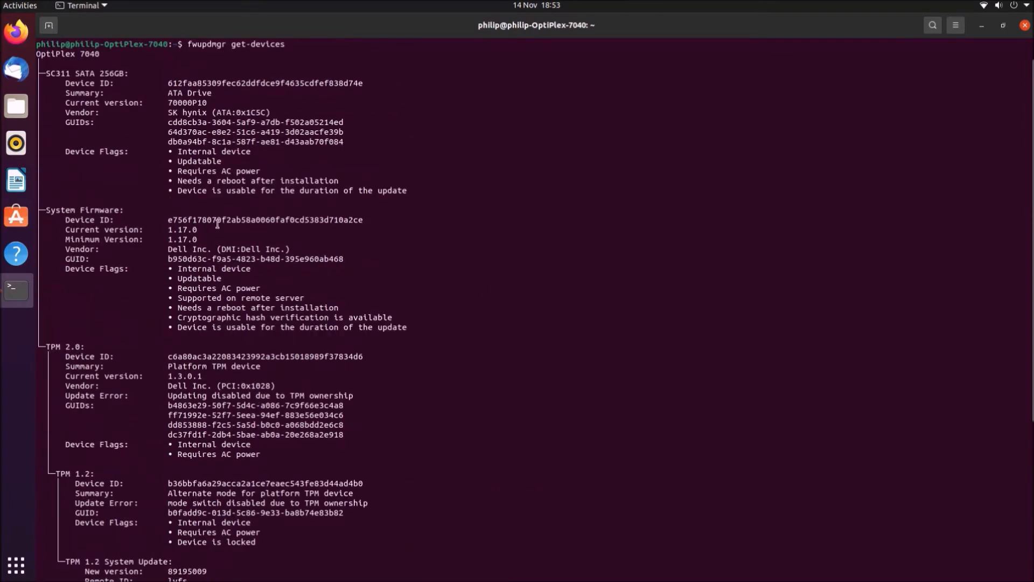
pyautogui.doubleClick(99, 239)
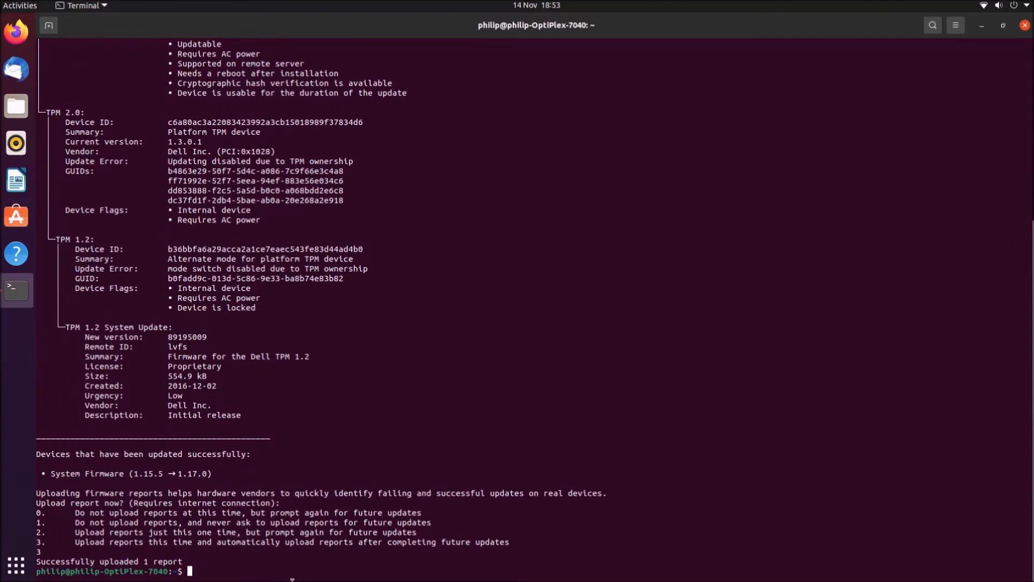
pyautogui.write('fwupdmgr get-updates')
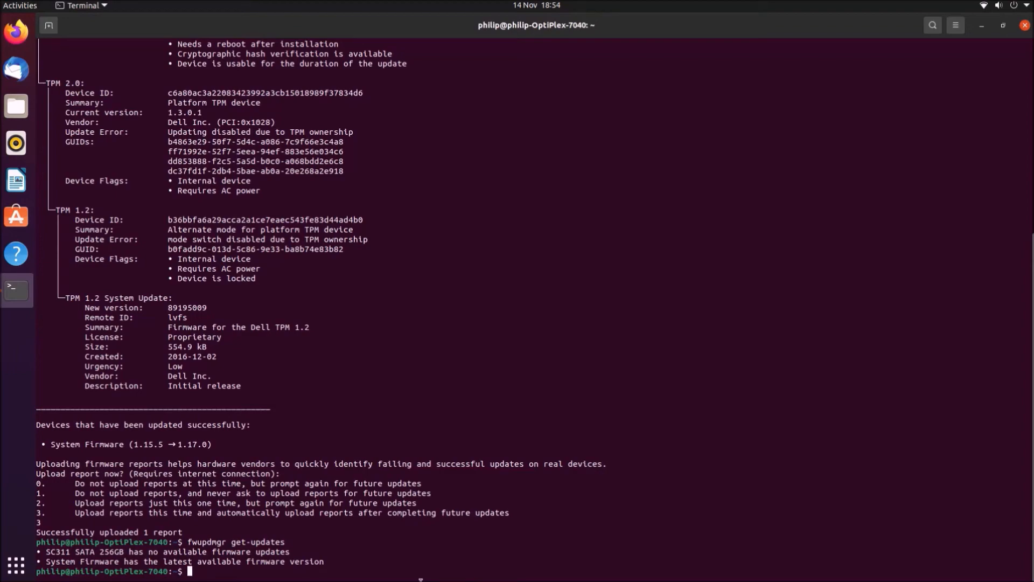
pyautogui.click(18, 564)
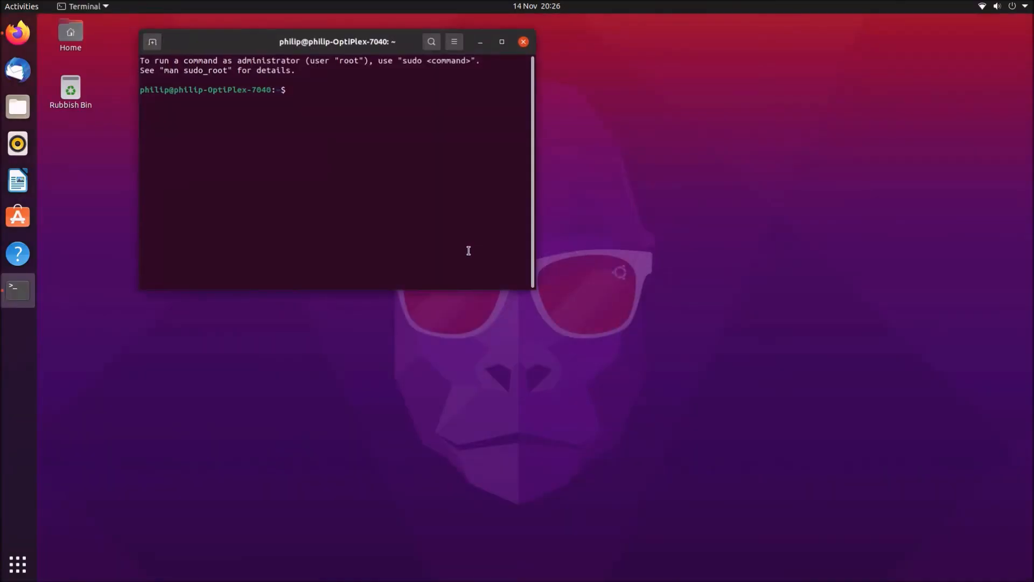
# Step: Run 'fwupdmgr reinstall' and answer y to start reinstalling the current System Firmware
pyautogui.write('fwupdmgr get-updates')
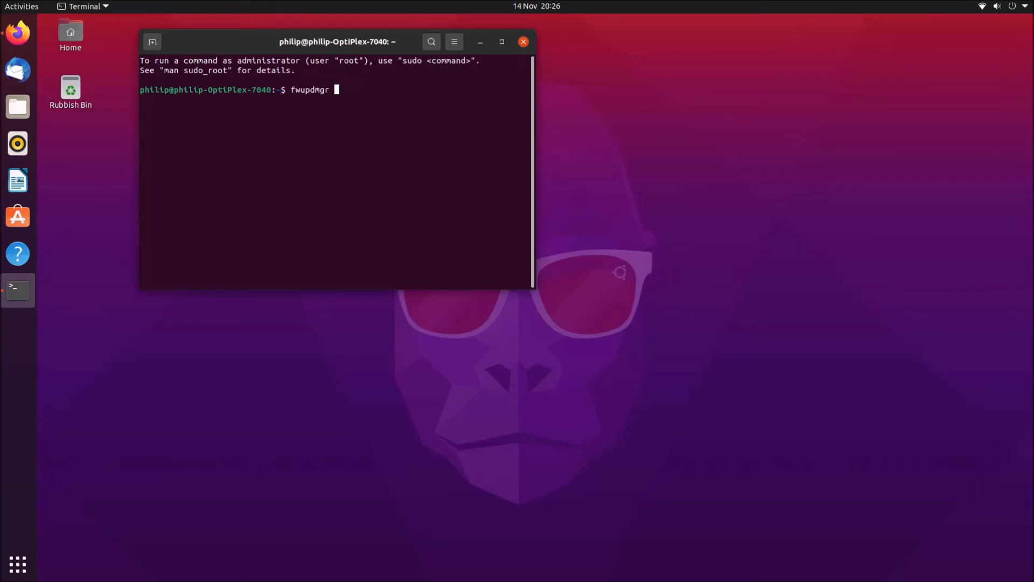
pyautogui.write('reinstall')
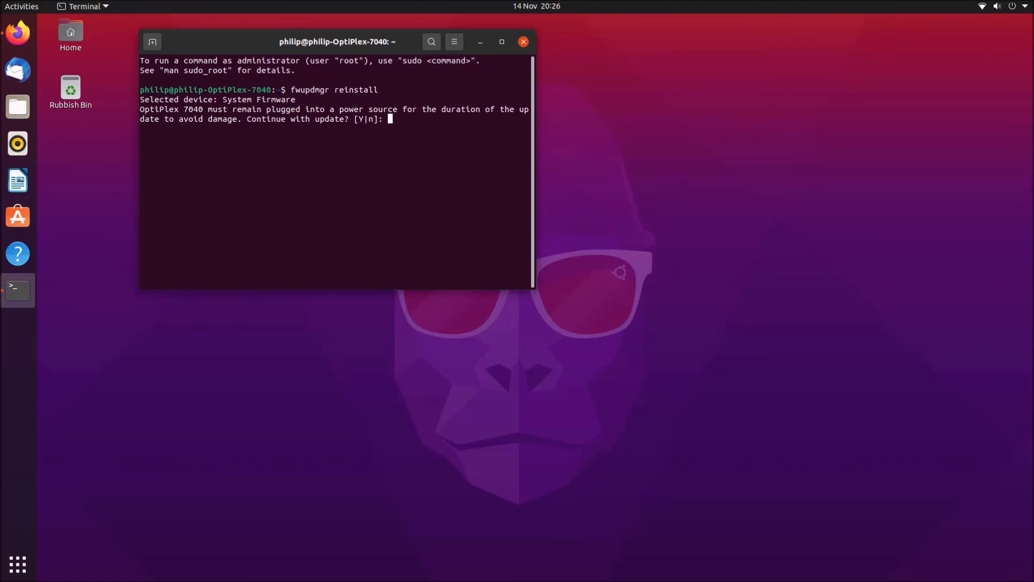
pyautogui.write('y')
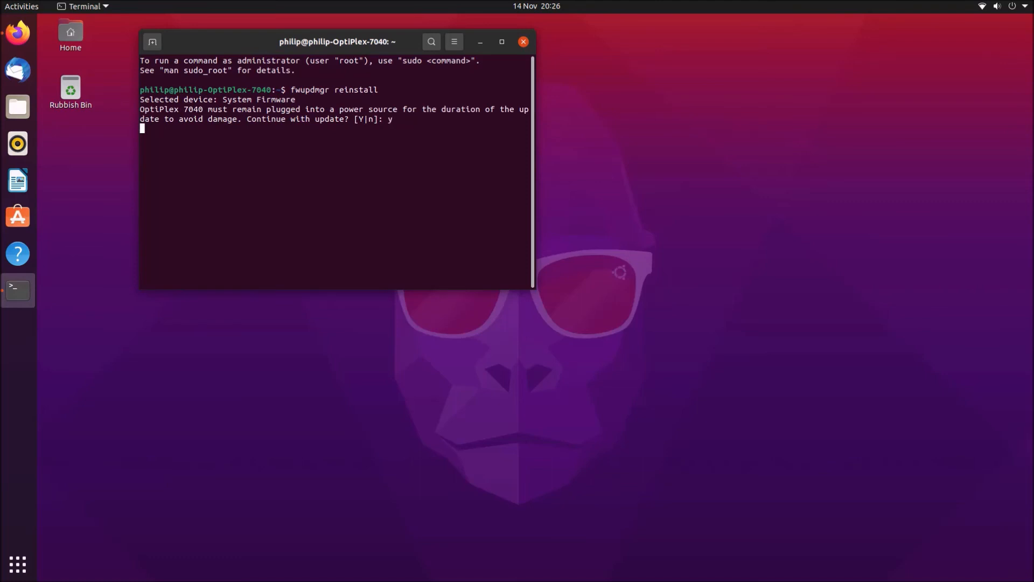
pyautogui.press('Return')
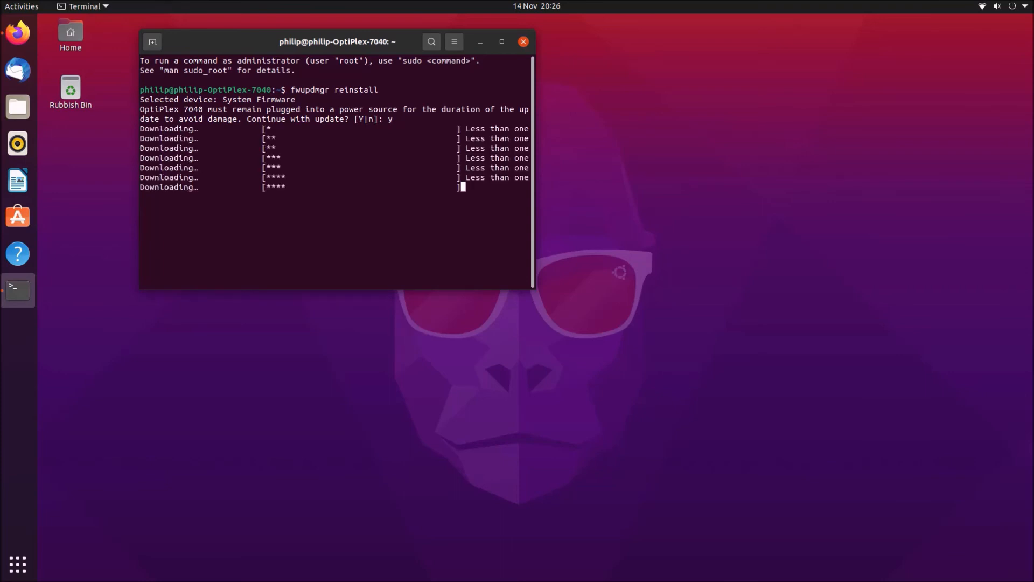